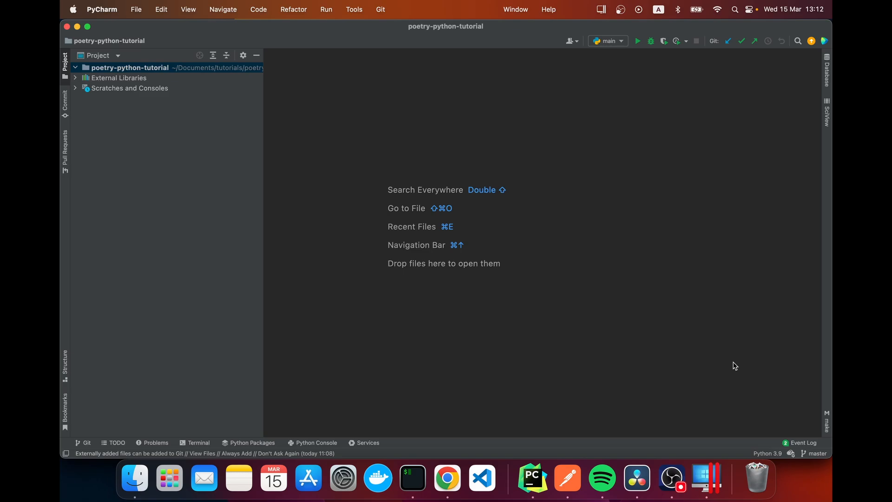
Switch from the empty PyCharm project to Chrome showing python-poetry.org.
click(447, 478)
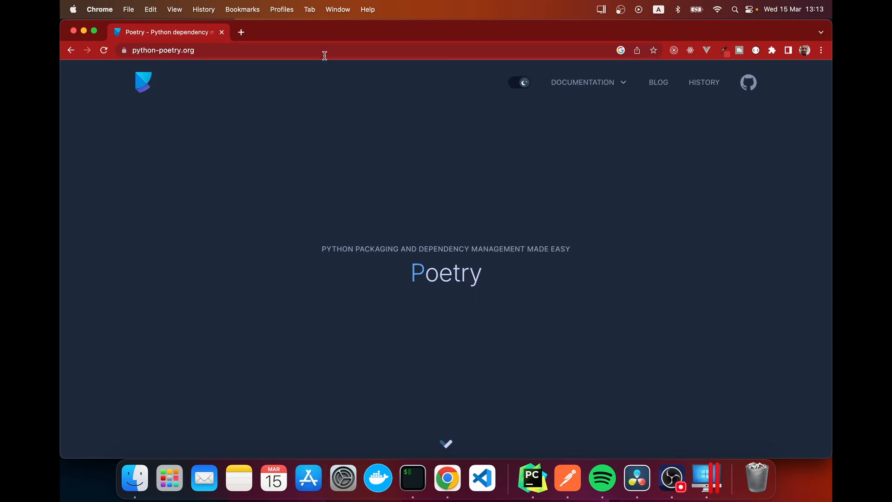
Copy the Linux/macOS curl install command from Poetry's Introduction docs, then return to PyCharm.
click(583, 81)
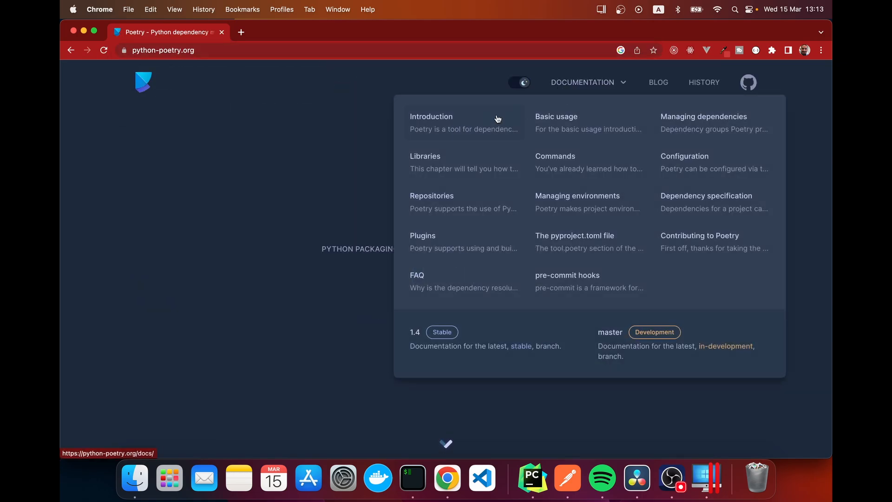
click(432, 117)
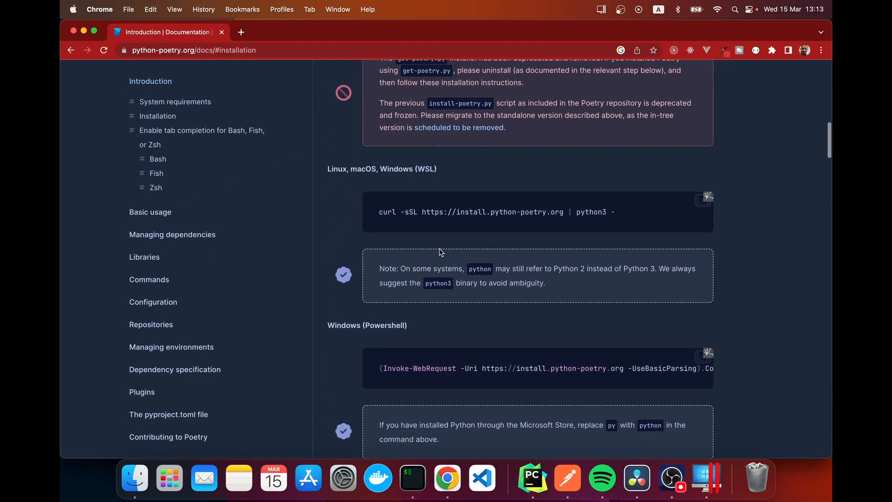
scroll(down, 3)
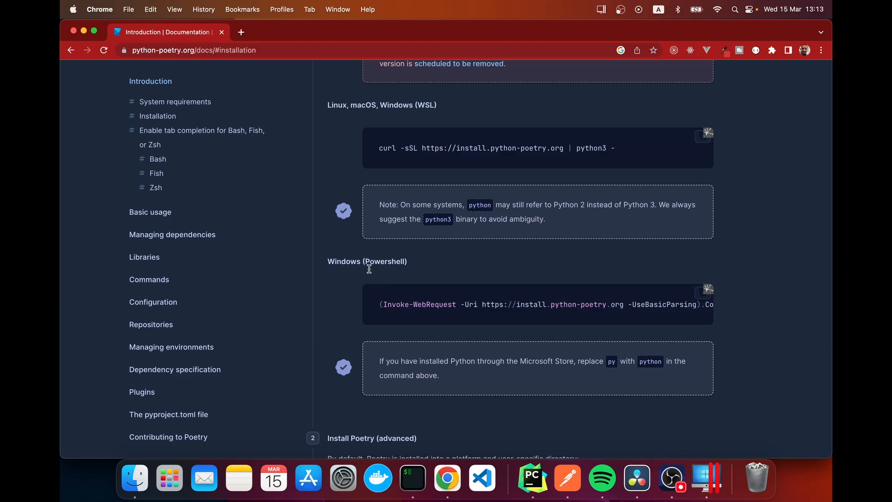
mouse_move(674, 356)
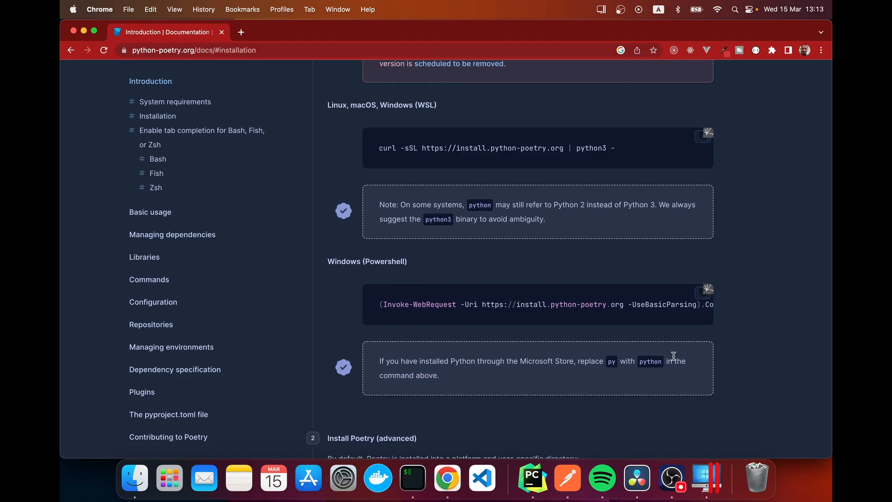
mouse_move(336, 115)
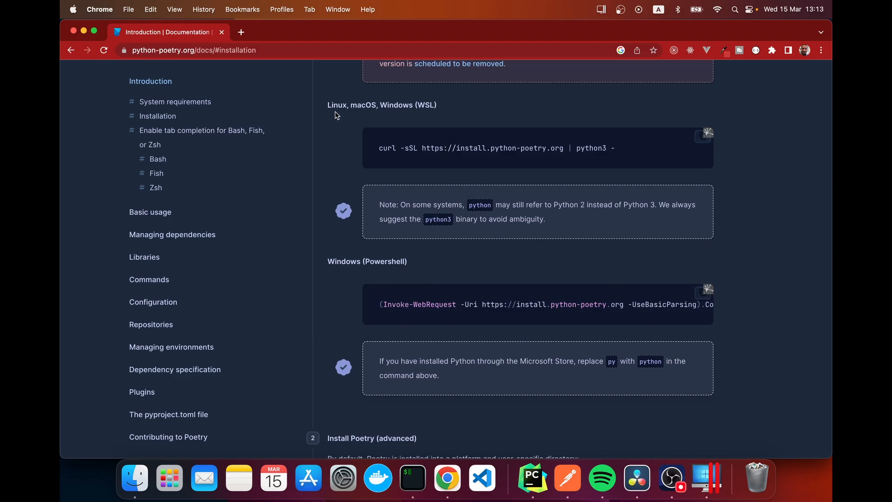
mouse_move(421, 113)
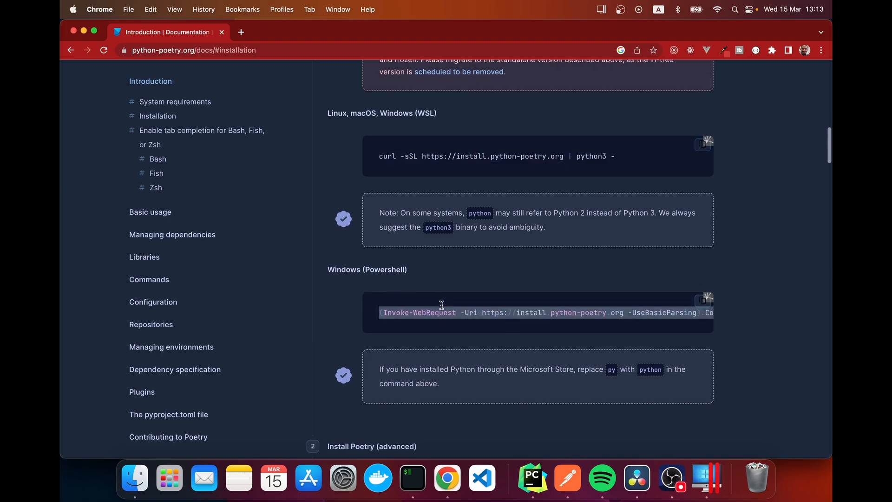
scroll(up, 3)
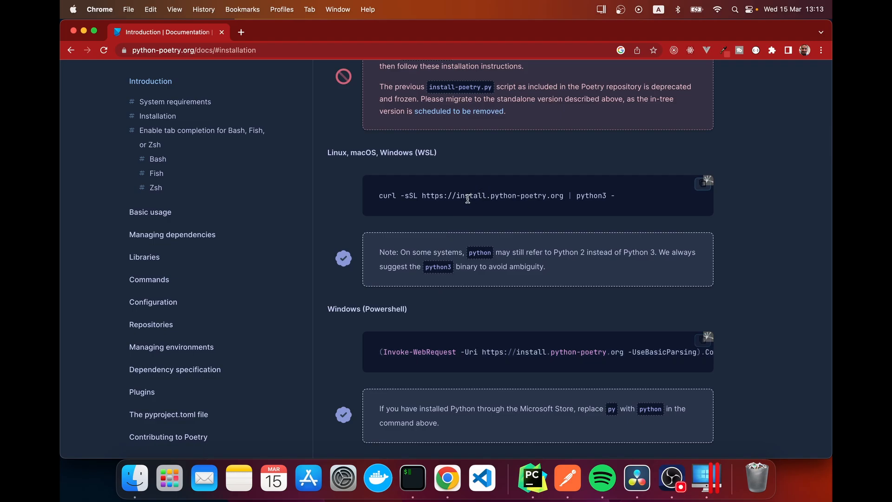
click(704, 185)
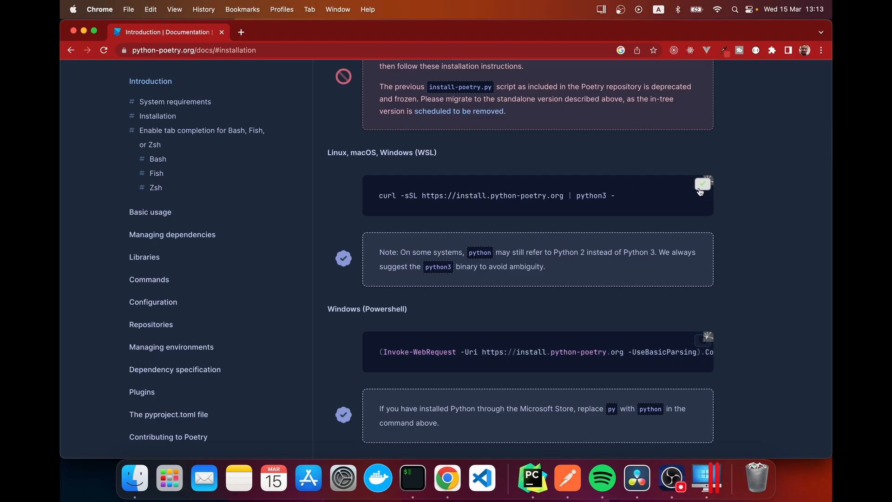
click(532, 478)
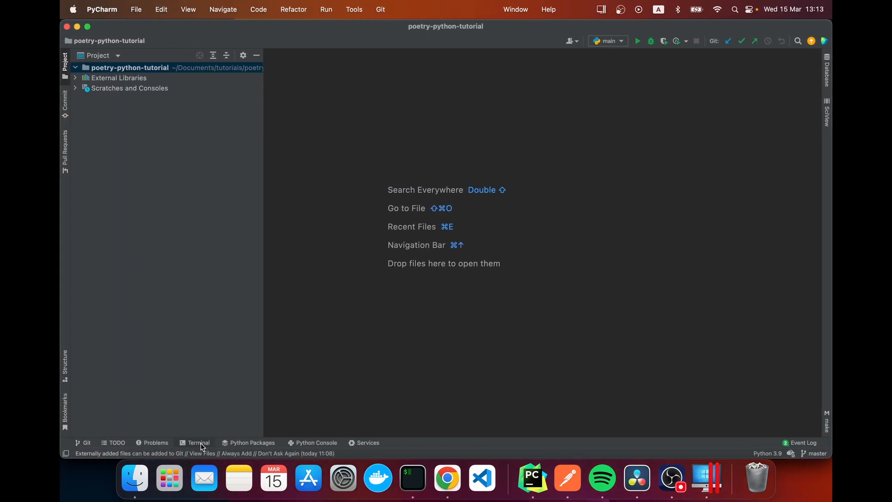
In the project terminal, discard the pasted curl install command and type poetry init.
click(198, 442)
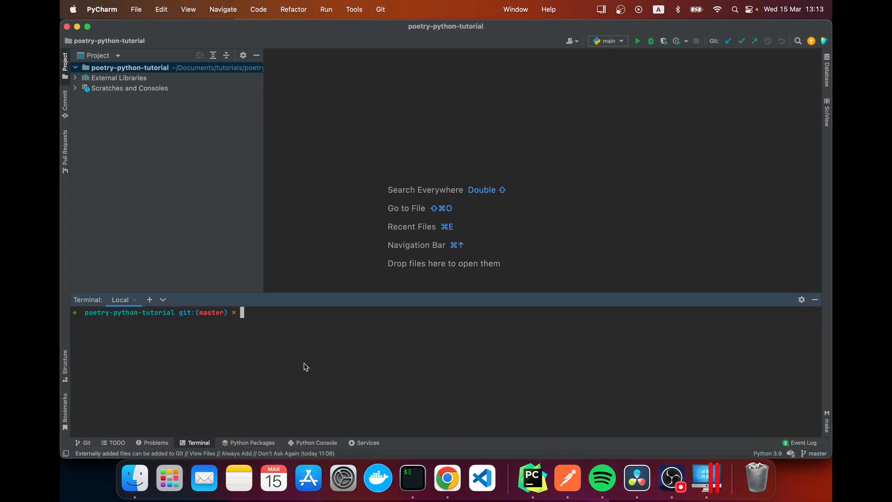
text(curl -sSL https://install.python-poetry.org | python3 -)
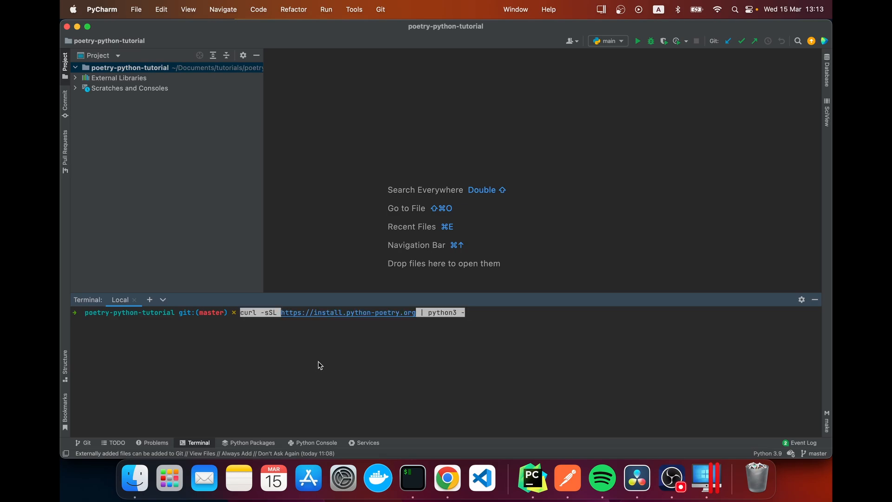
key(Return)
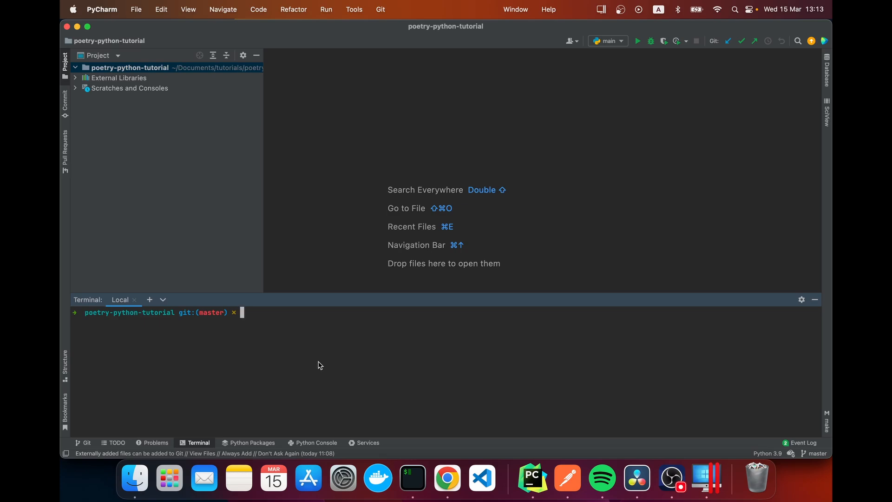
text(poet)
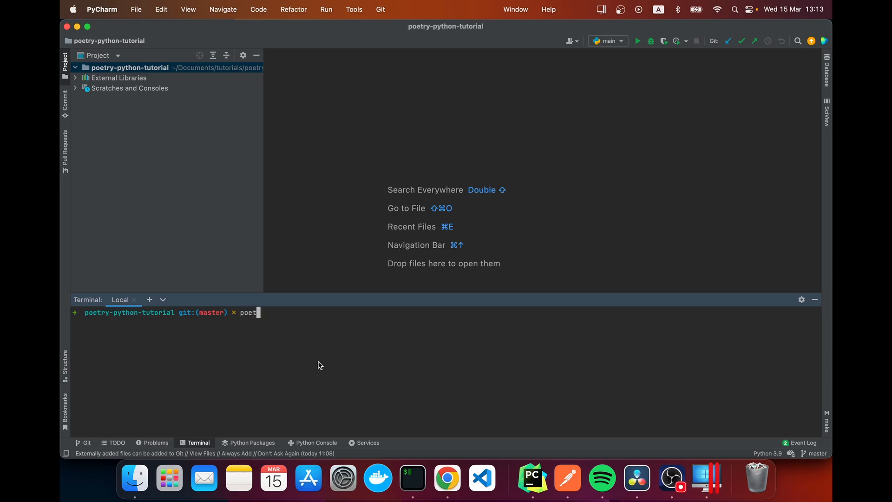
text(ry init)
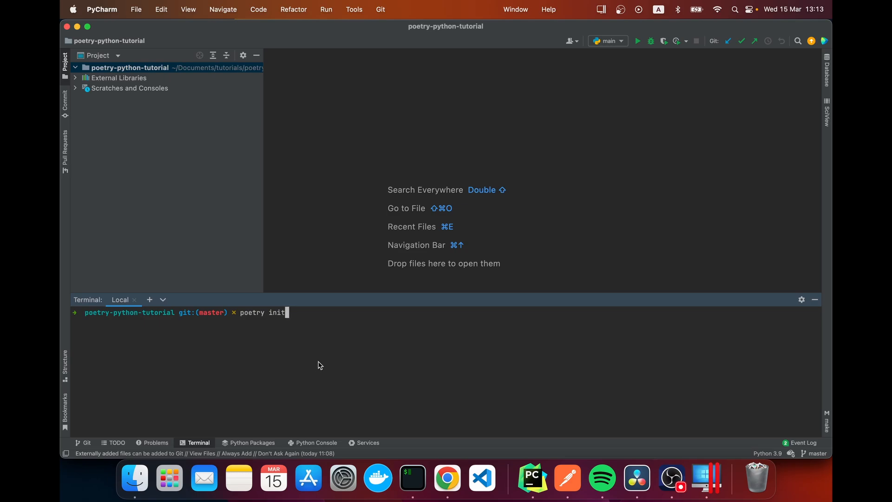
Run poetry init, keep the default name and version, and enter a poetry tutorial description.
key(Return)
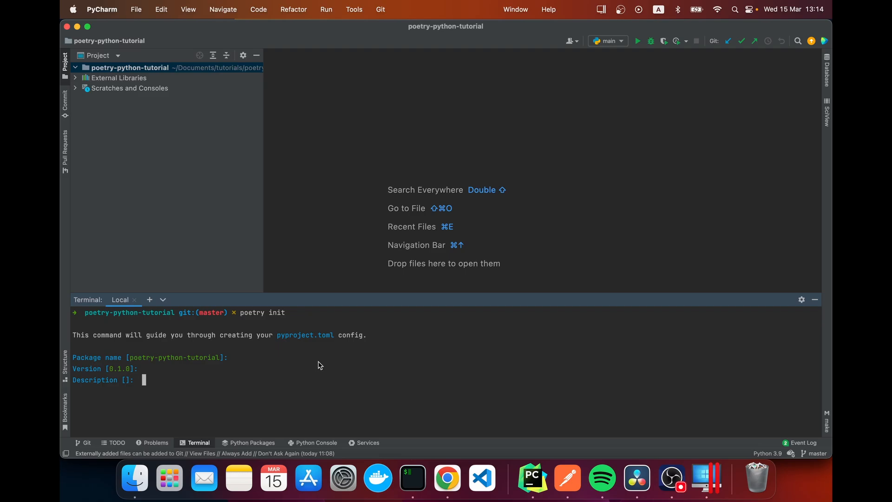
text(A poetry)
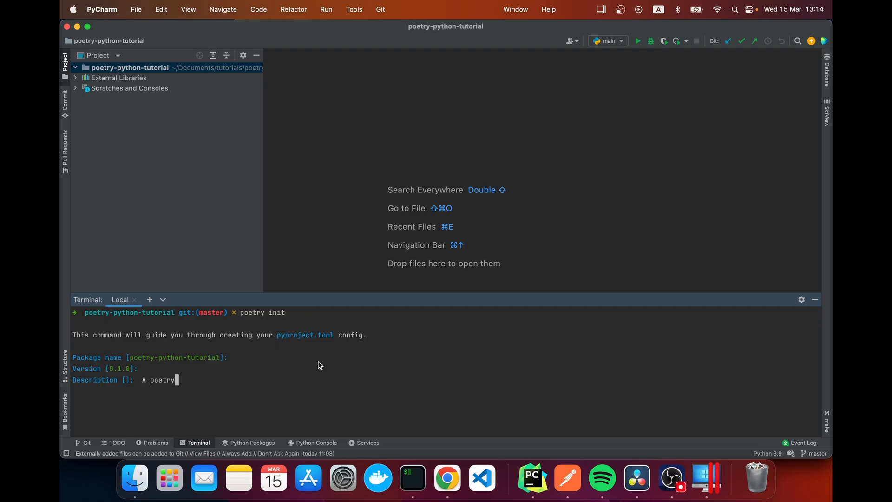
text(turor)
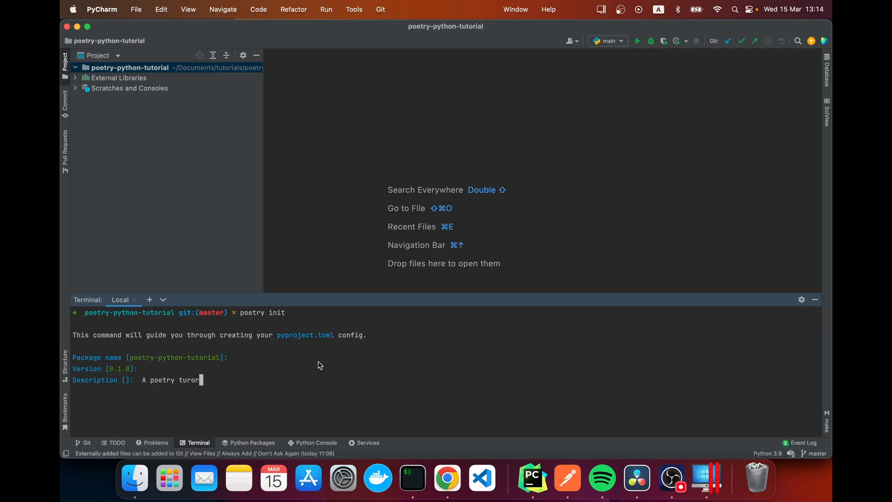
key(Backspace)
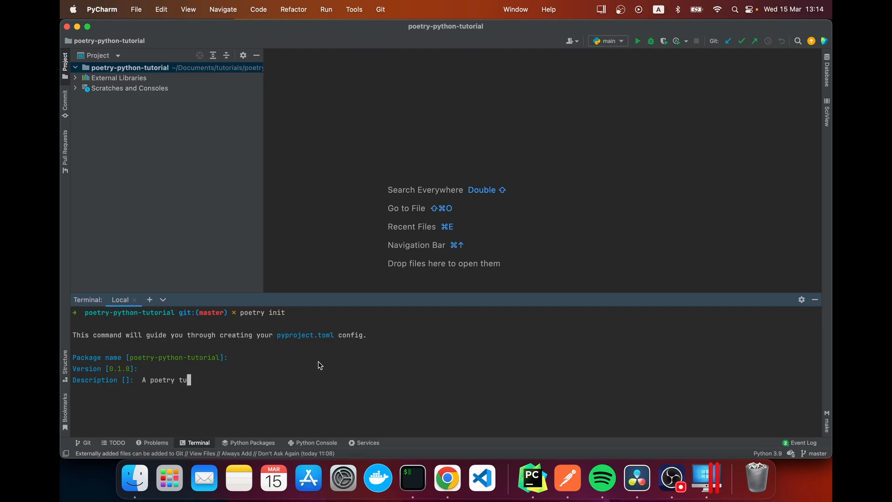
key(Return)
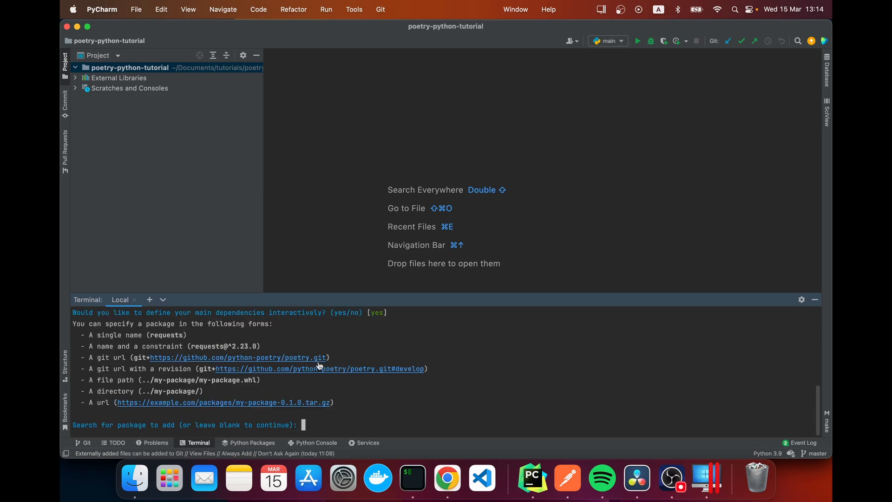
Add Flask at its latest version ^2.2.3 and finish the main dependencies.
text(fl)
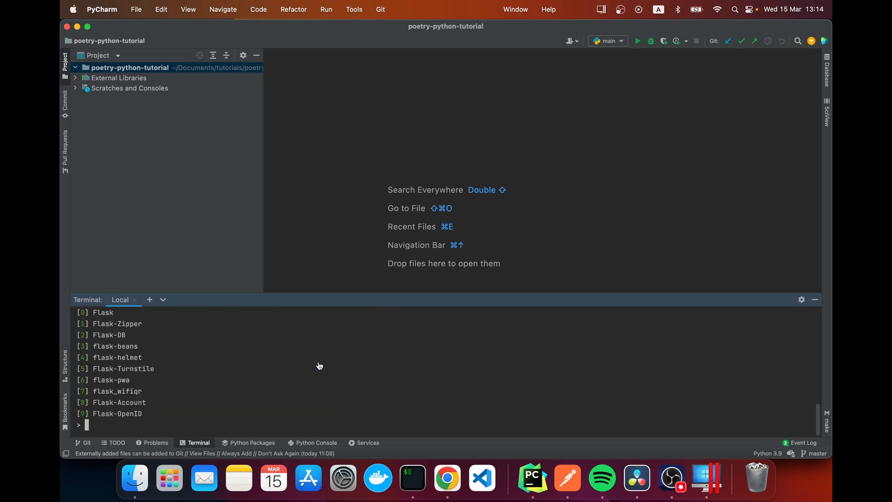
mouse_move(365, 341)
text(0)
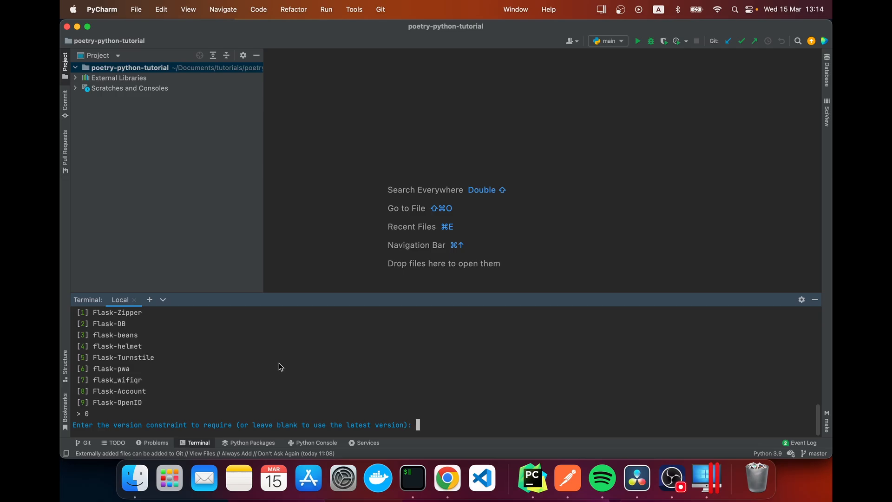
key(Return)
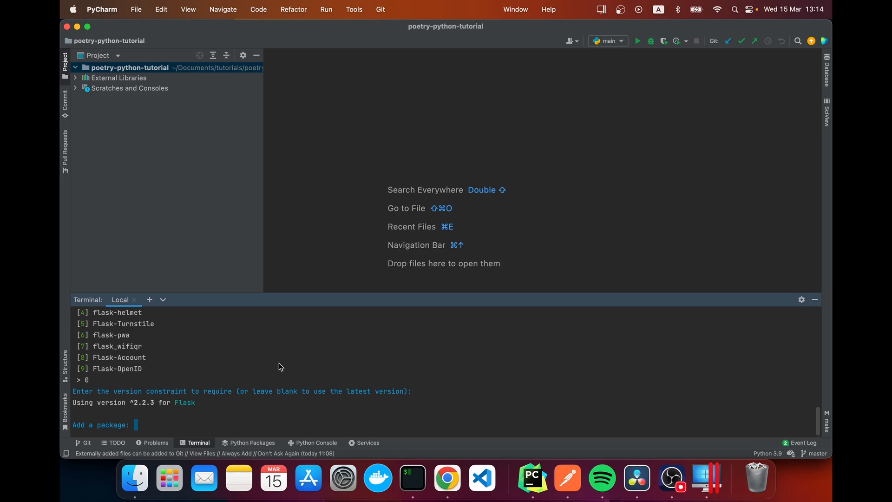
key(Return)
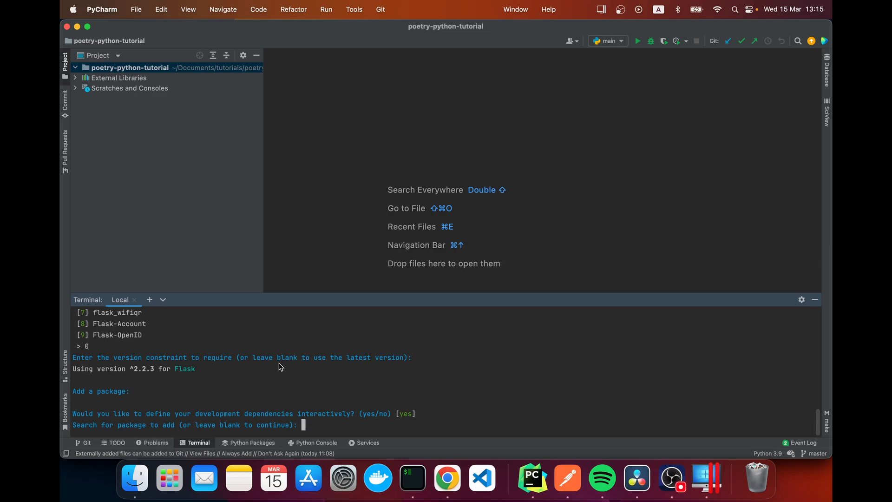
Search development dependencies for pytest and choose result 0.
text(p)
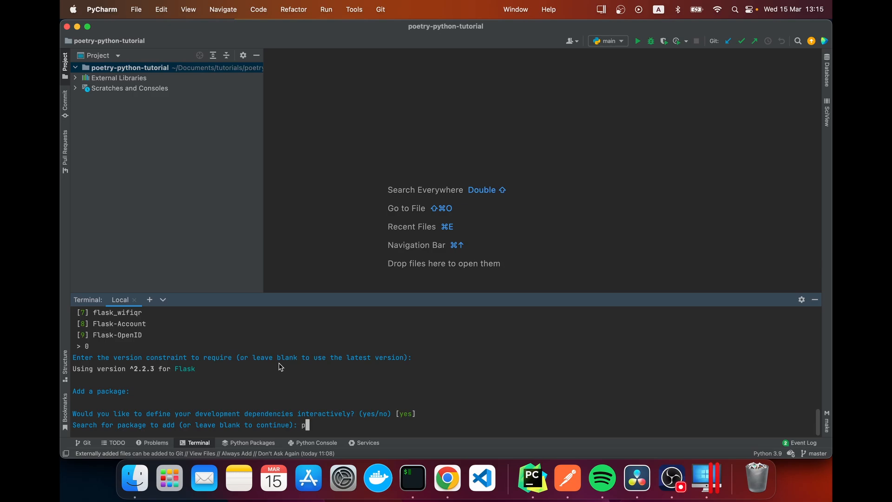
text(ytest)
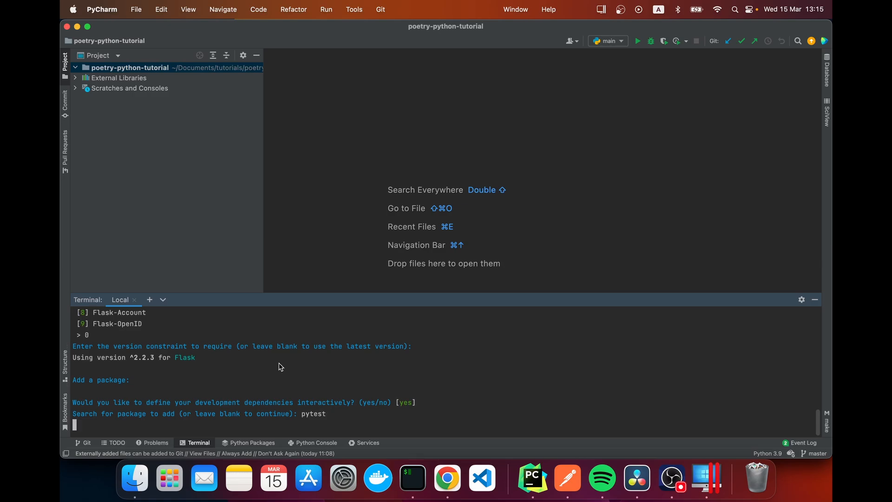
key(Return)
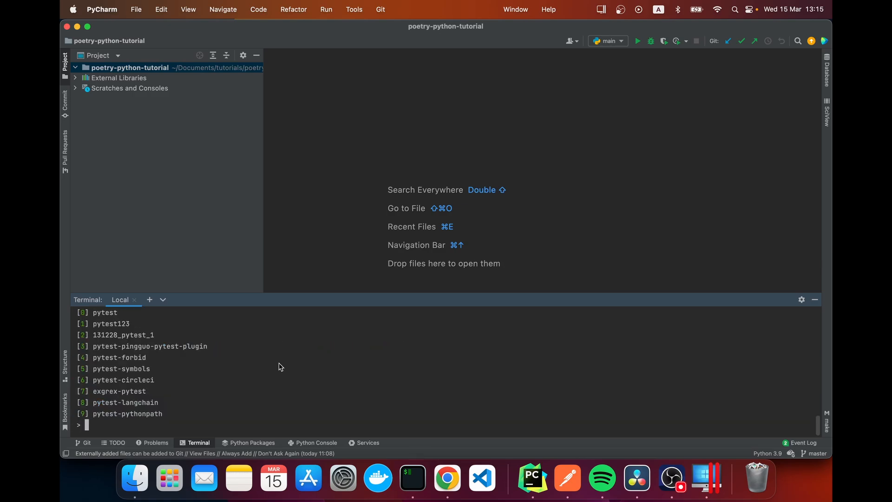
text(0)
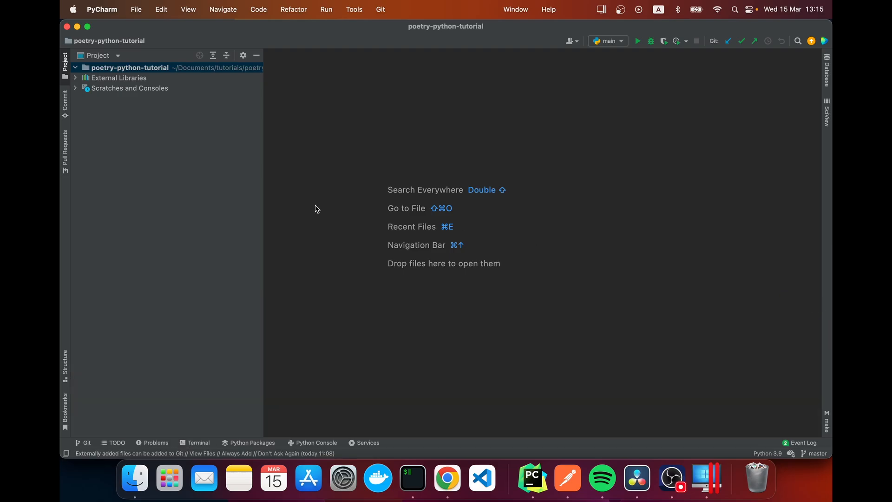
Open pyproject.toml, review its dependency and build-system sections, then open a terminal.
click(75, 67)
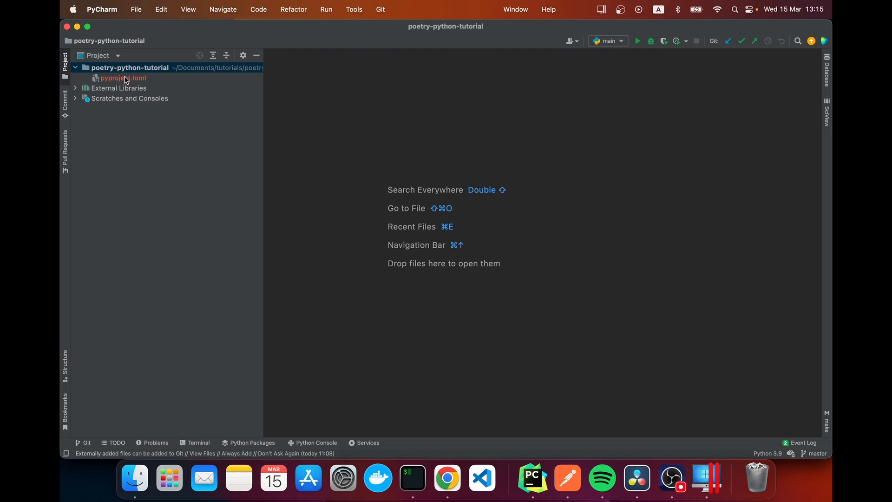
double_click(122, 78)
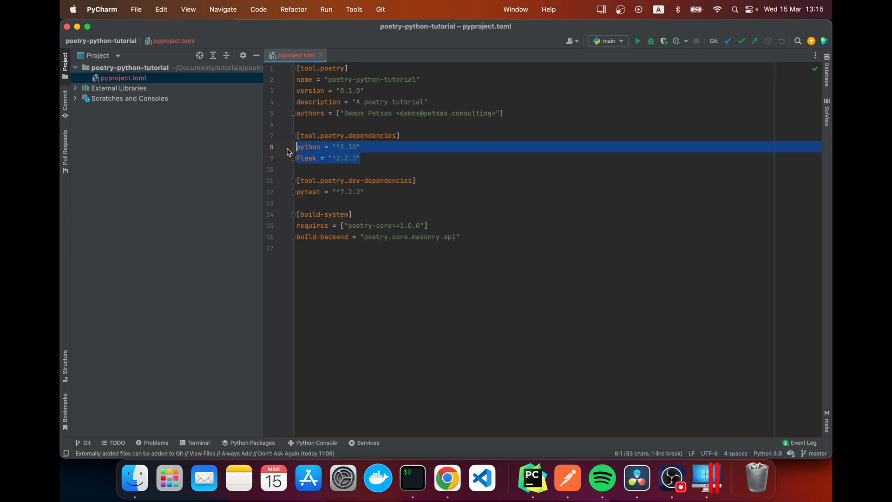
click(349, 147)
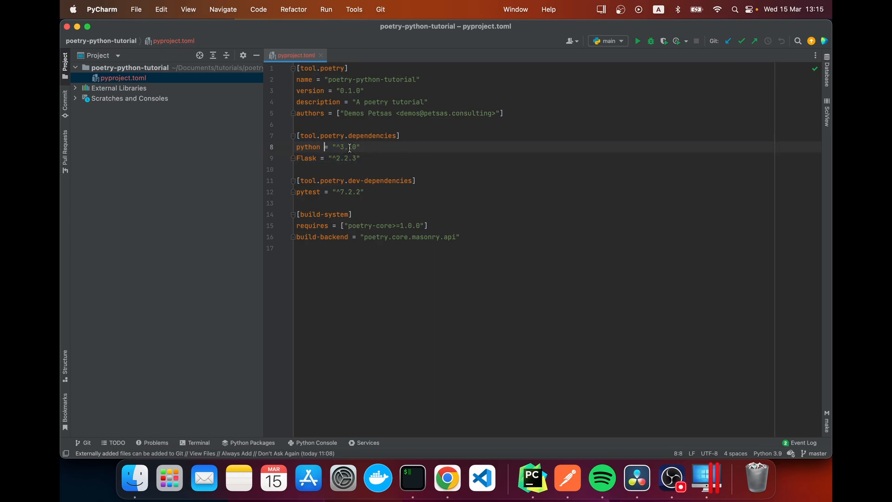
text(1)
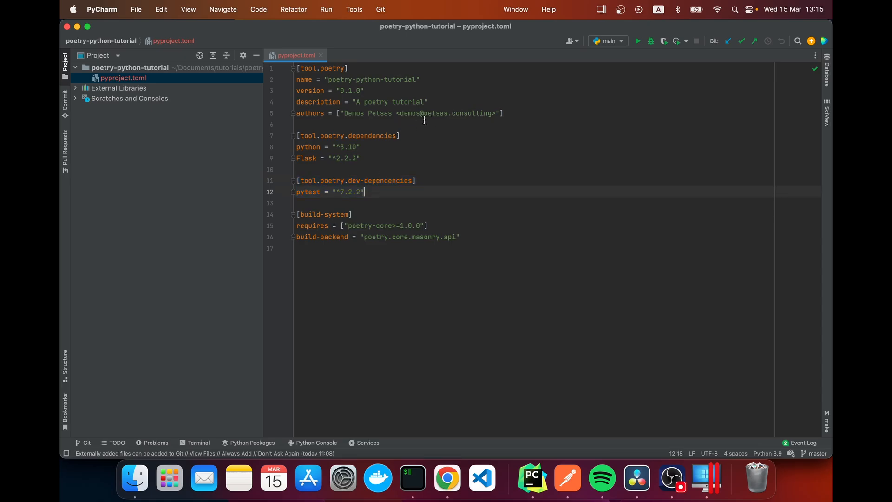
mouse_move(304, 79)
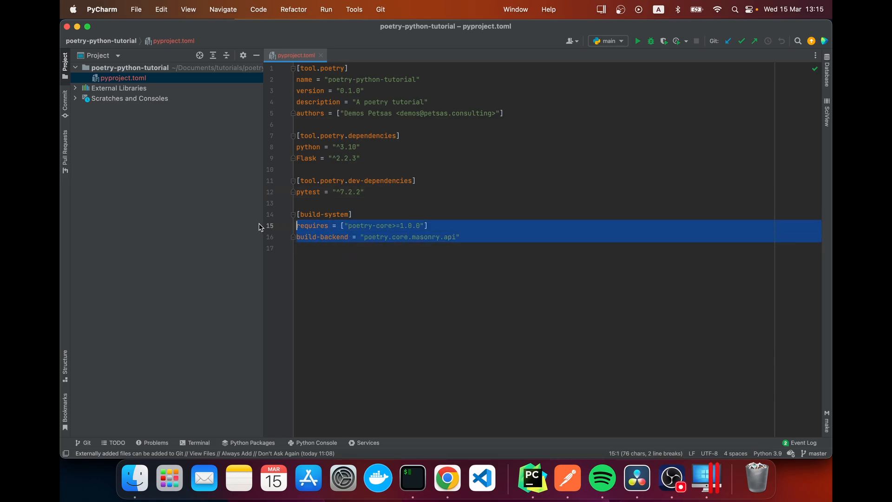
click(452, 203)
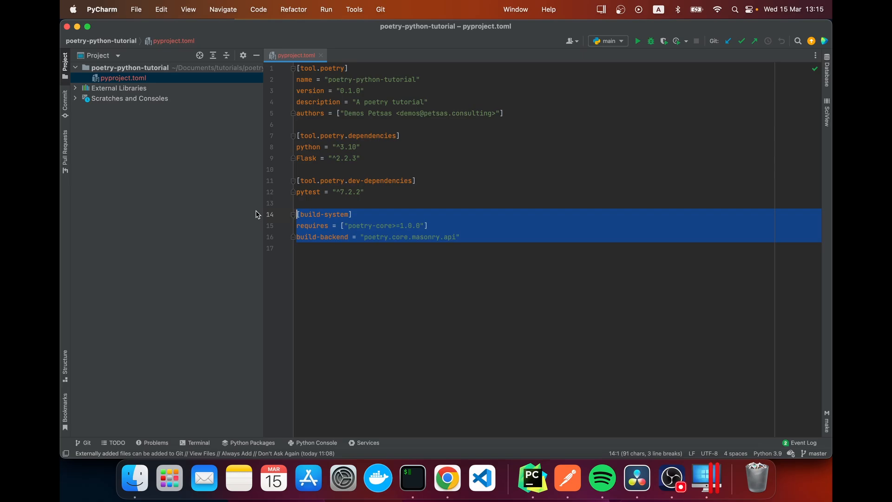
click(439, 203)
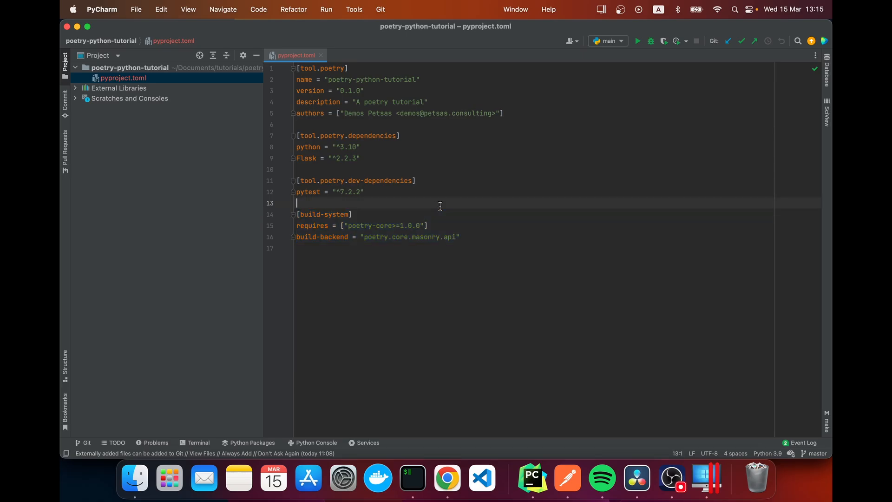
click(198, 443)
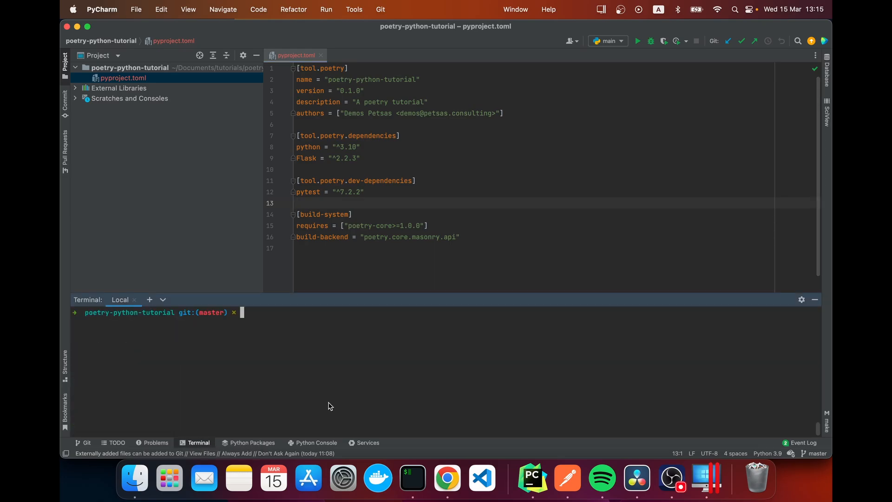
Activate the environment with poetry shell, then confirm it with poetry env list.
text(poetrys)
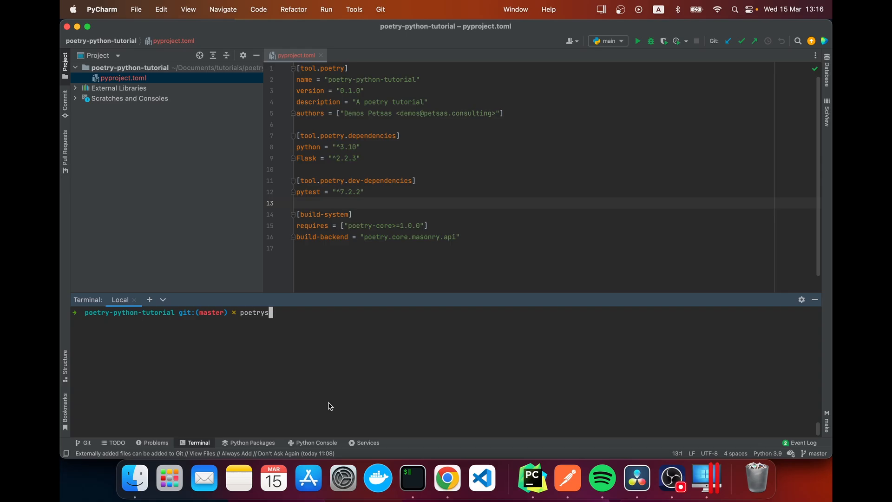
key(Return)
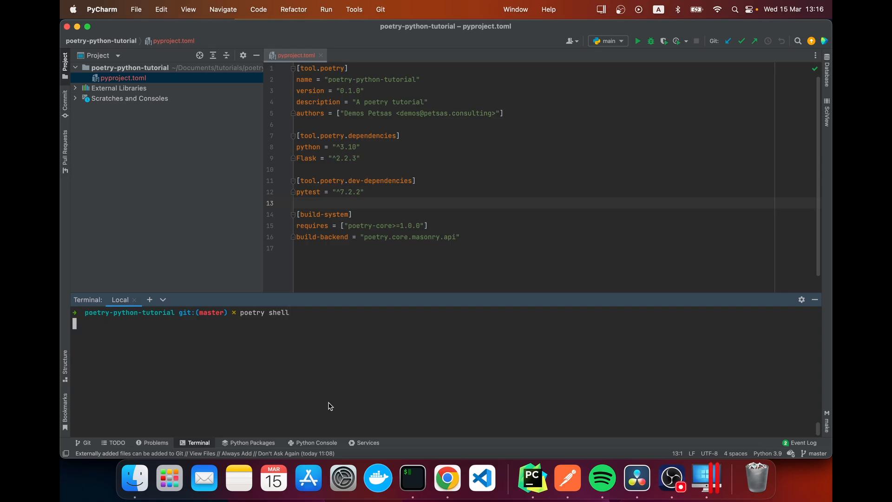
key(Return)
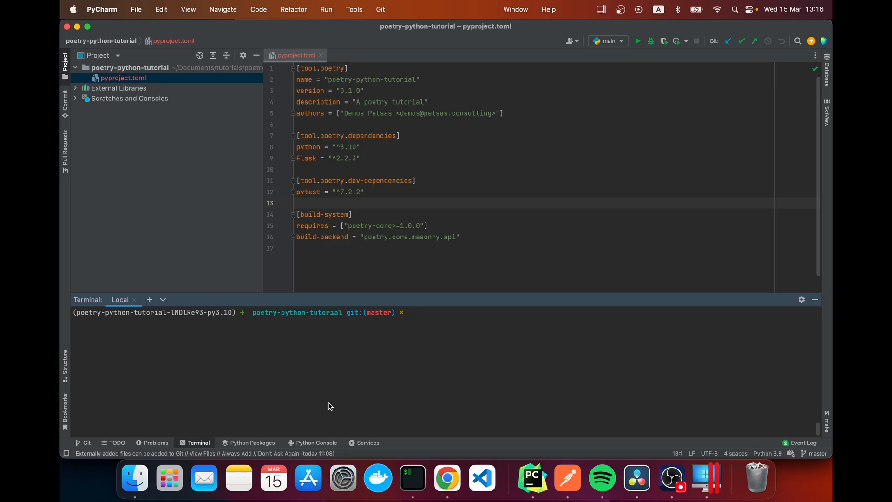
text(poetry)
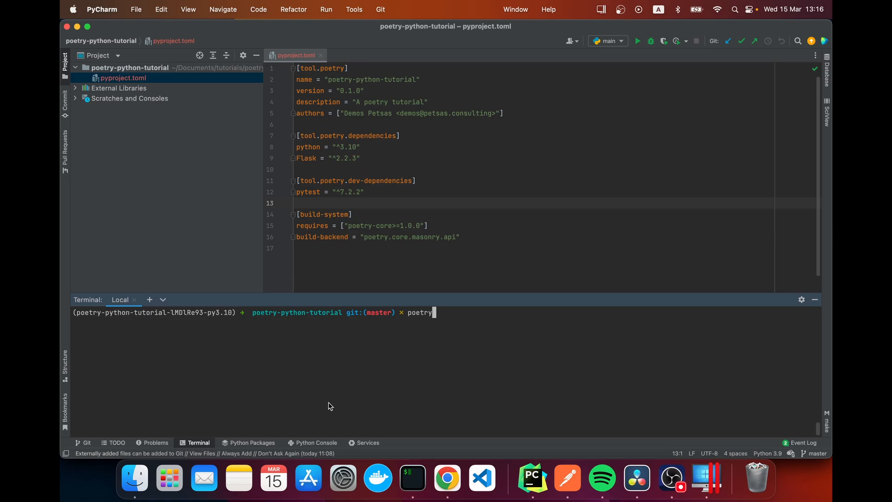
text(env list)
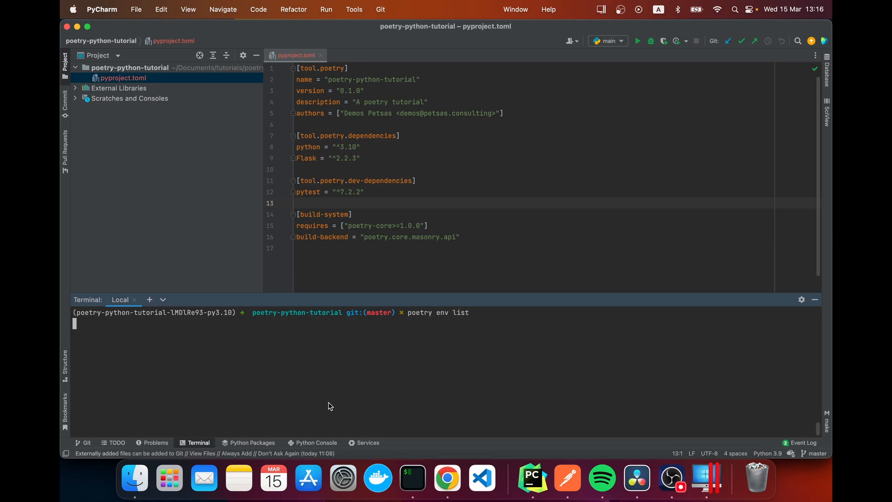
key(Return)
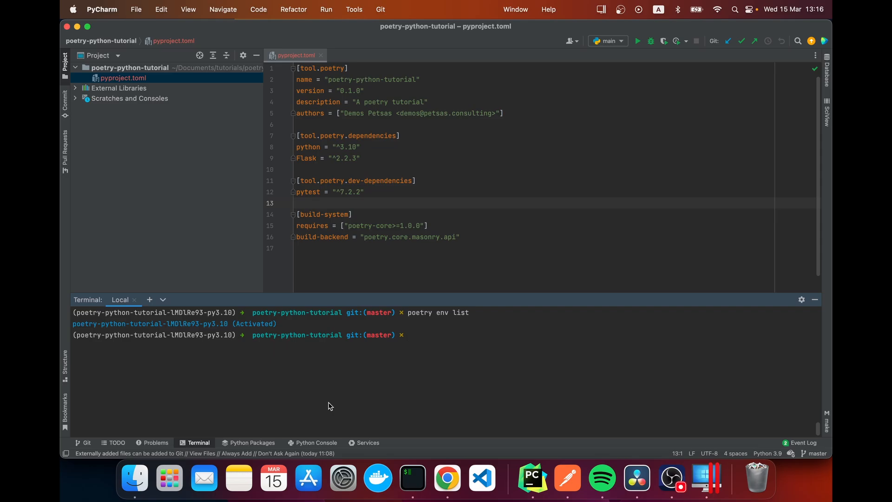
mouse_move(418, 334)
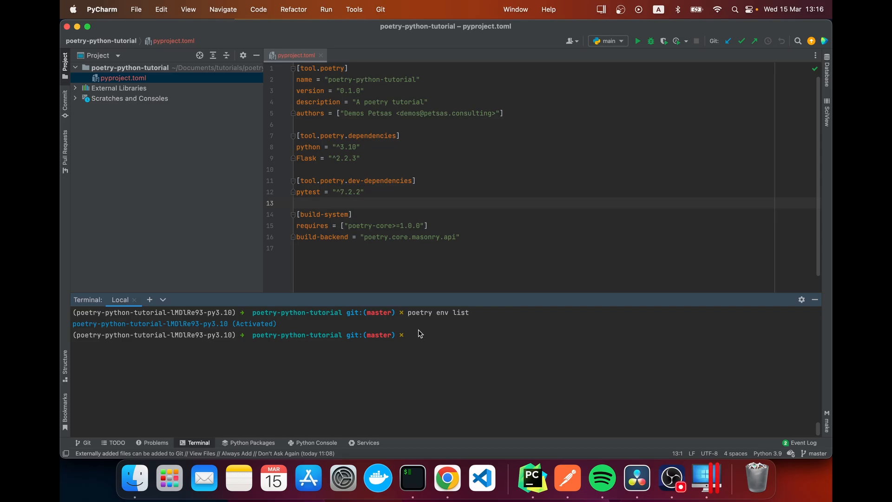
Type a poetry env command, revising 'use python' into 'remove python'.
text(poetry e)
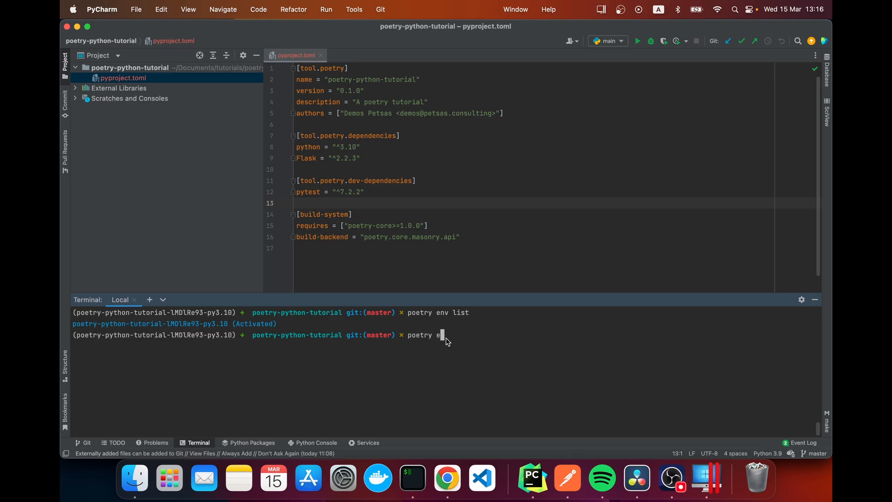
text(nv us)
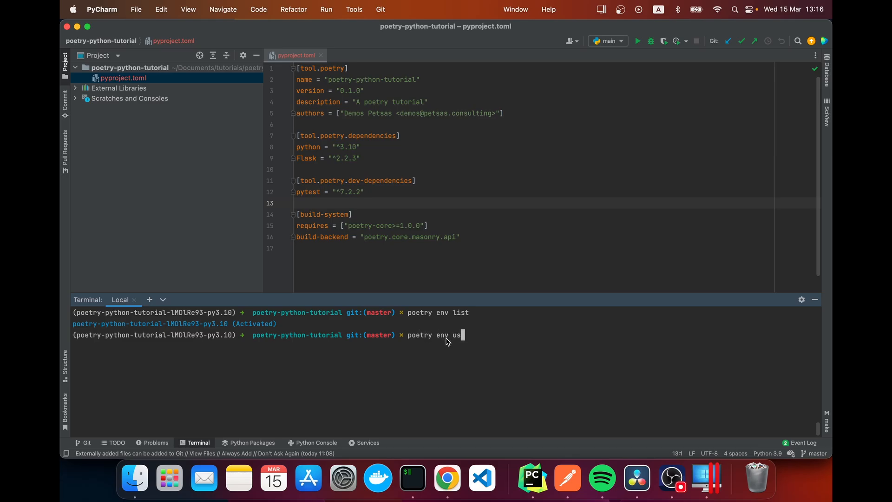
text(e python3.)
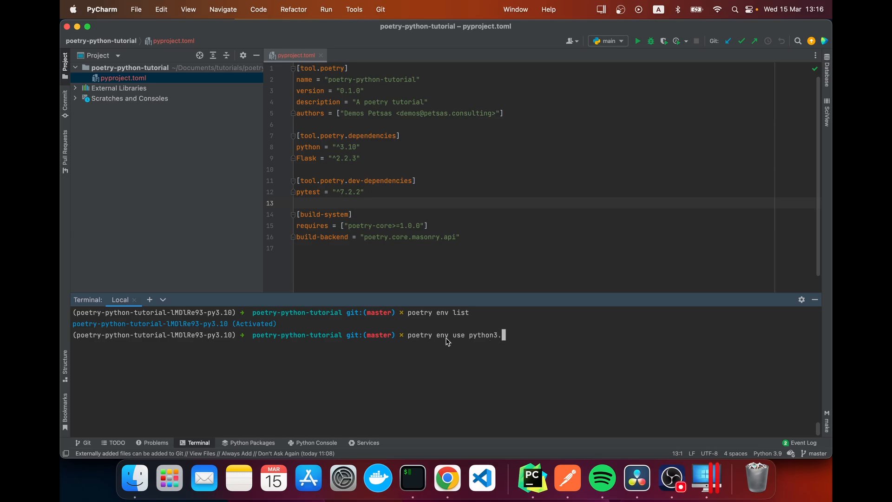
key(Backspace)
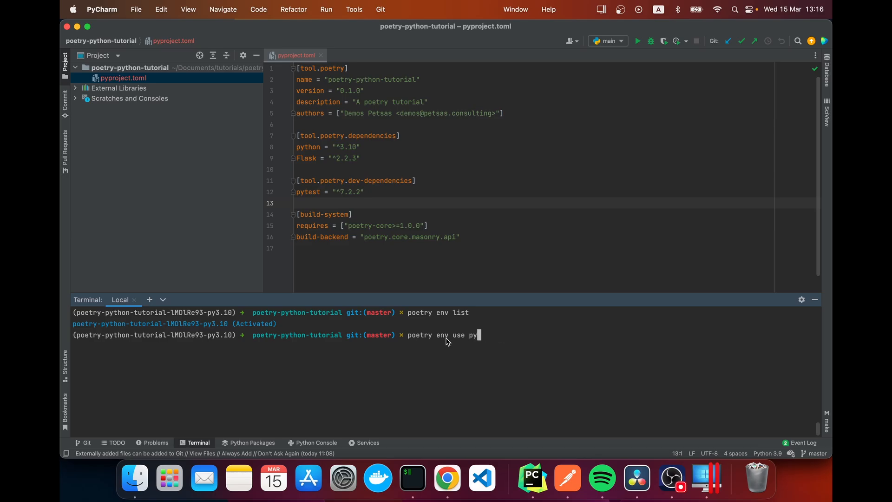
key(Backspace)
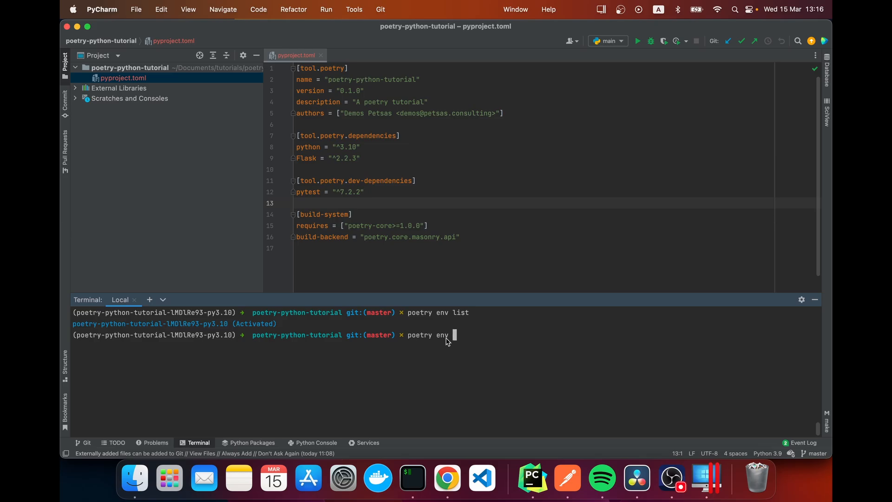
text(remo)
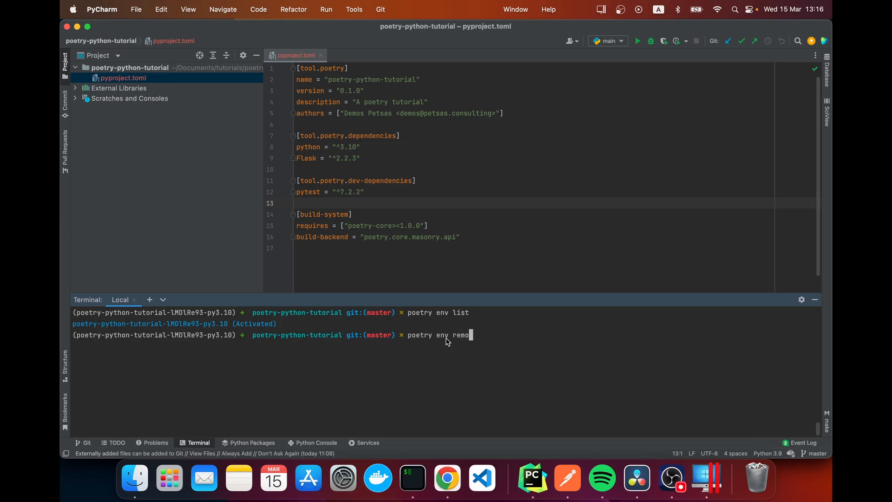
text(ve py)
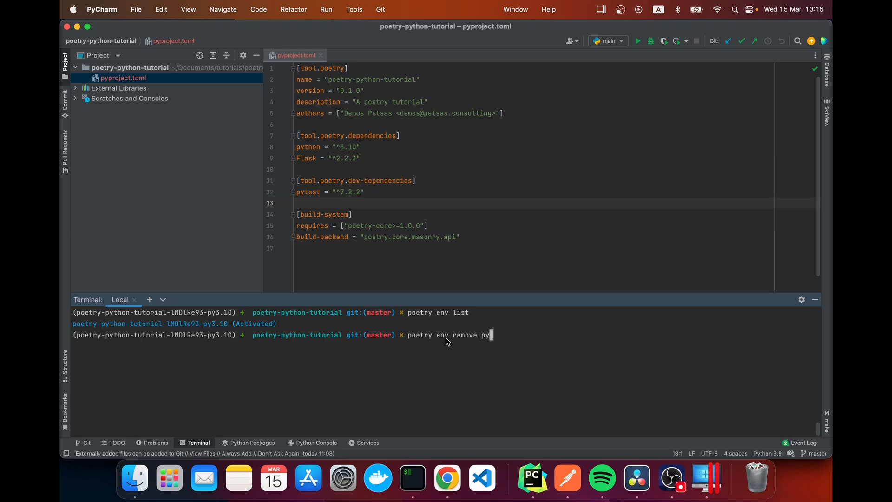
text(thon)
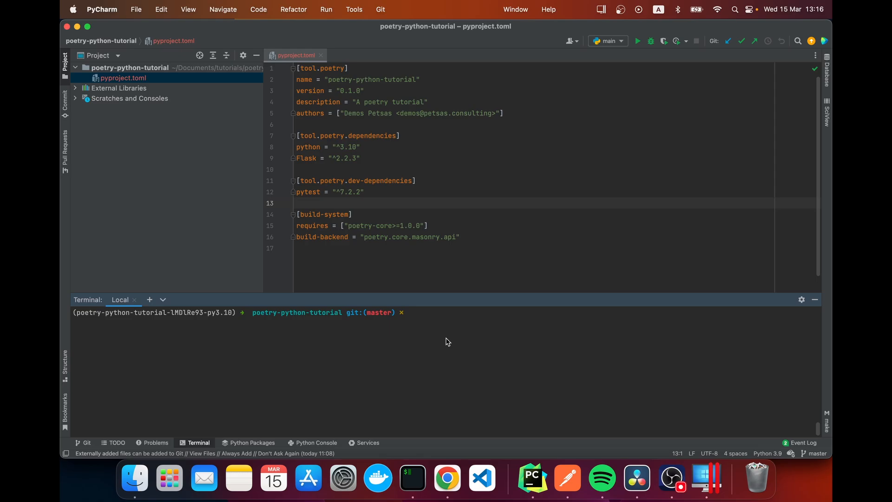
Run poetry install to generate poetry.lock, then begin typing the next poetry command.
text(poetry insta)
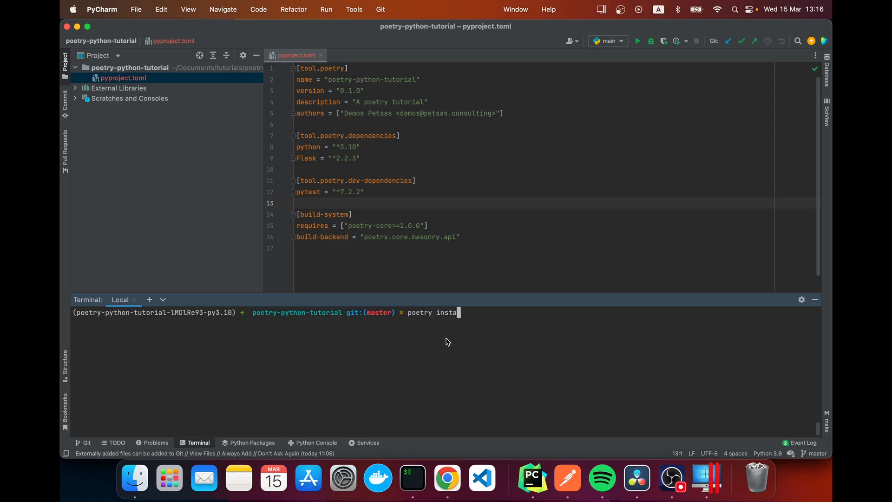
key(Return)
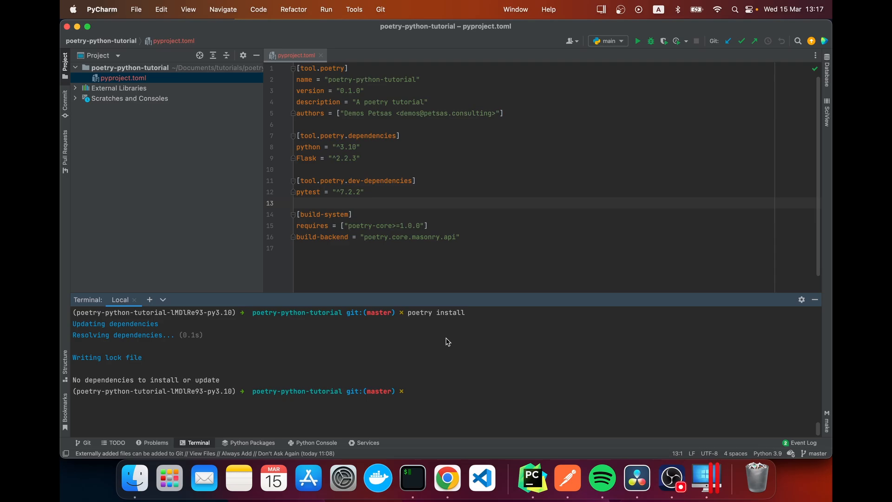
mouse_move(401, 322)
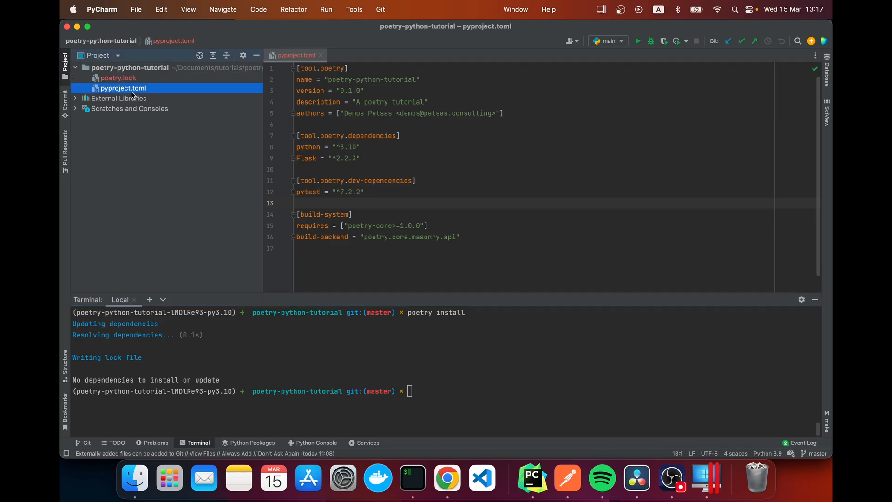
mouse_move(494, 382)
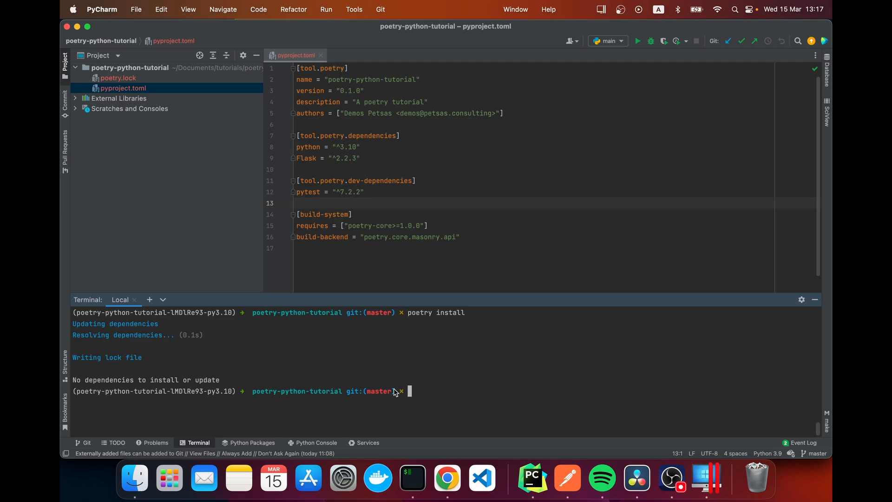
mouse_move(466, 390)
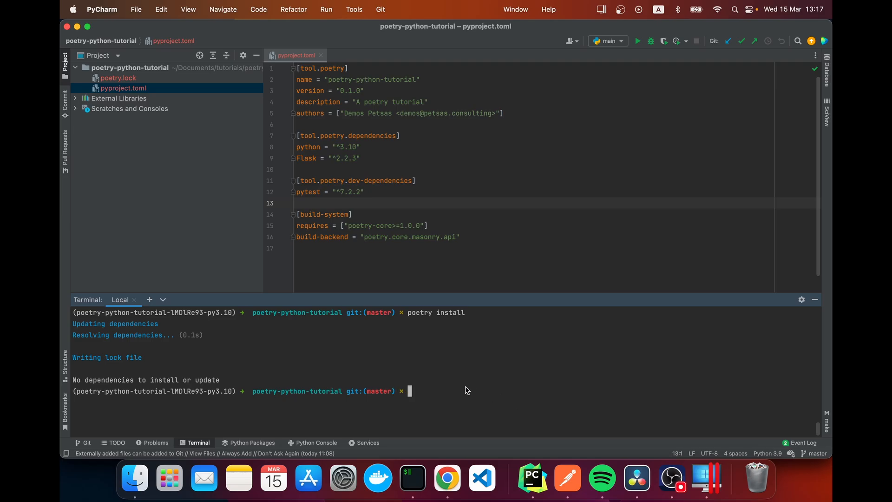
text(poetry add)
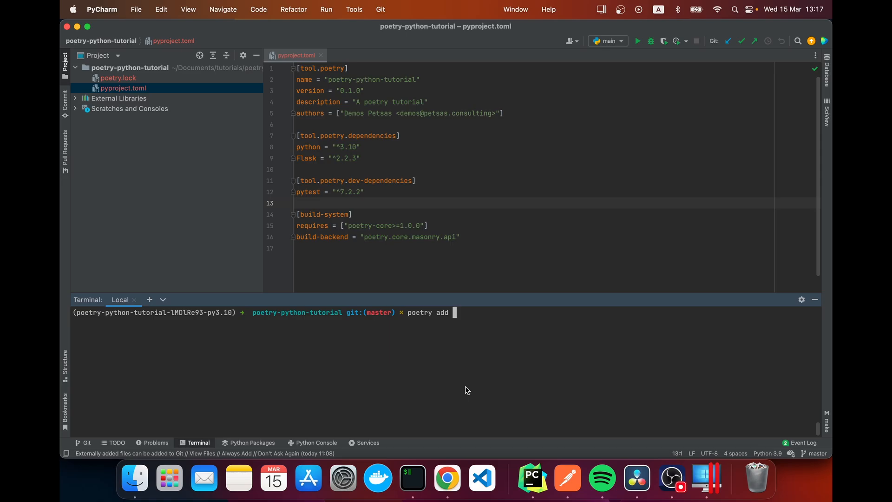
Run poetry add flask-sqlalchemy and list Flask-SQLAlchemy = "^3.0.3" under dependencies.
text(f)
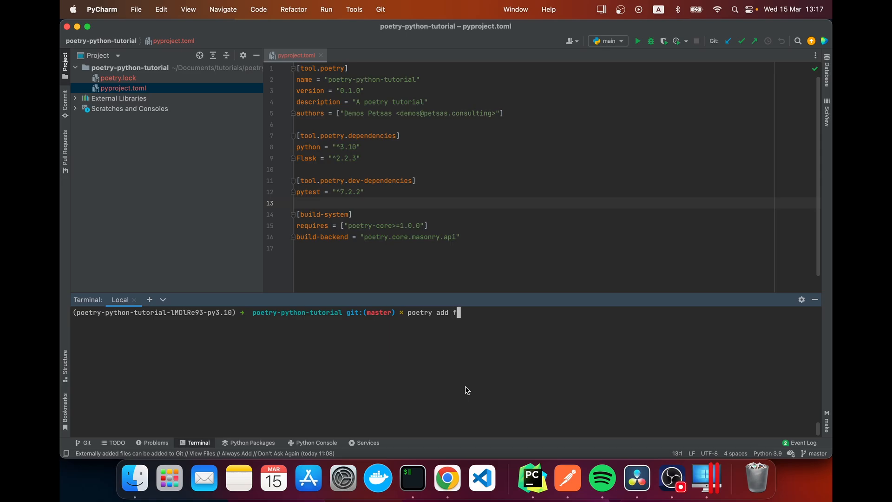
text(lask-sqlalchemy)
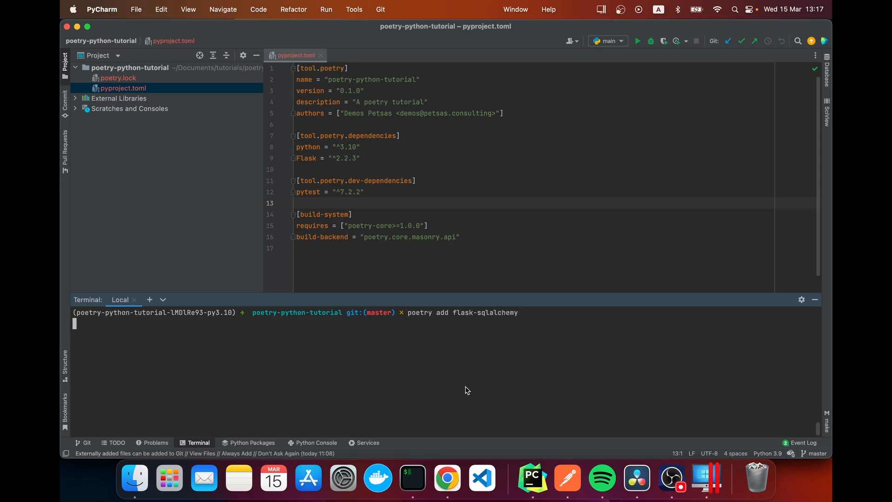
key(Return)
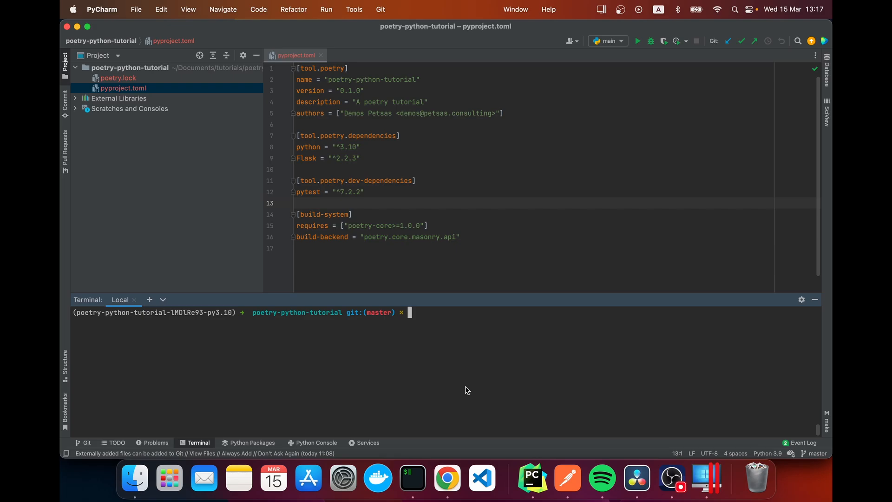
text(Flask-SQLAlchemy = "^3.0.3")
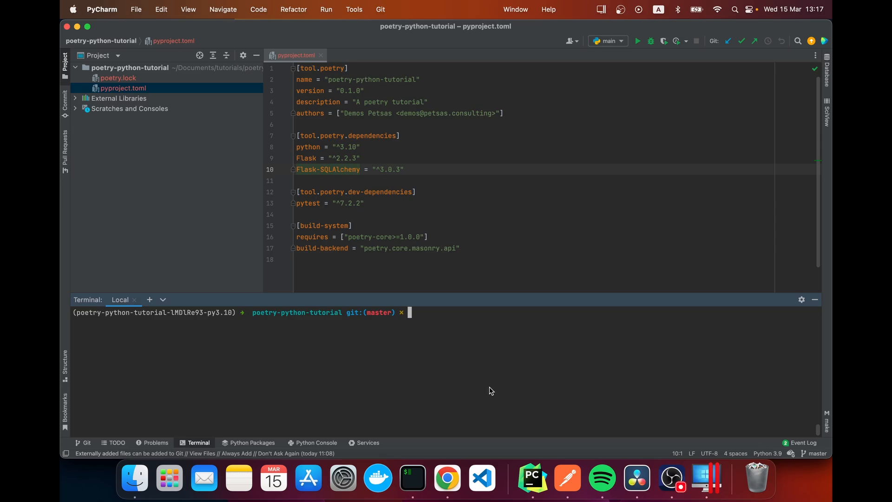
mouse_move(431, 374)
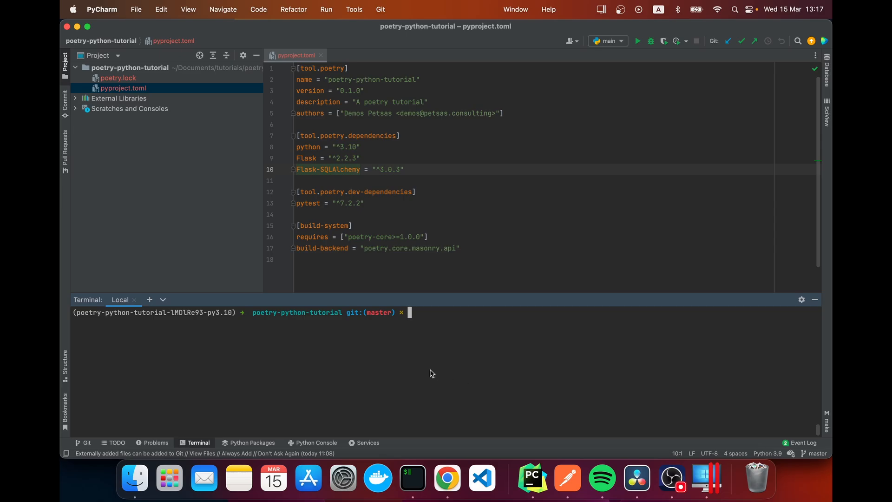
Run poetry remove flask-sqlalchemy in the terminal to drop Flask-SQLAlchemy from pyproject.toml.
text(poe)
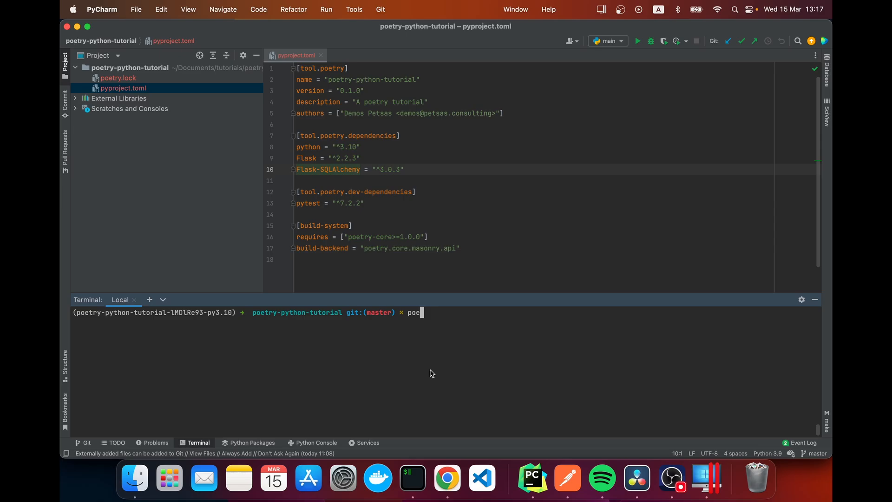
text(try remo)
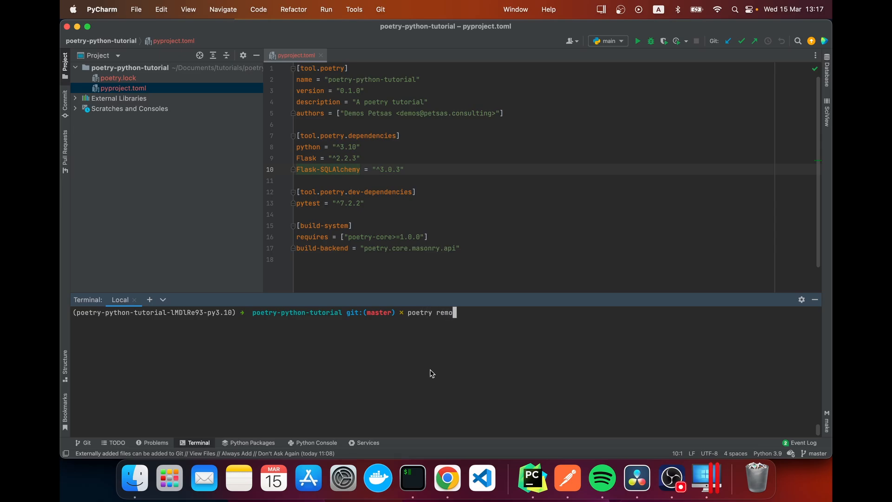
text(ve)
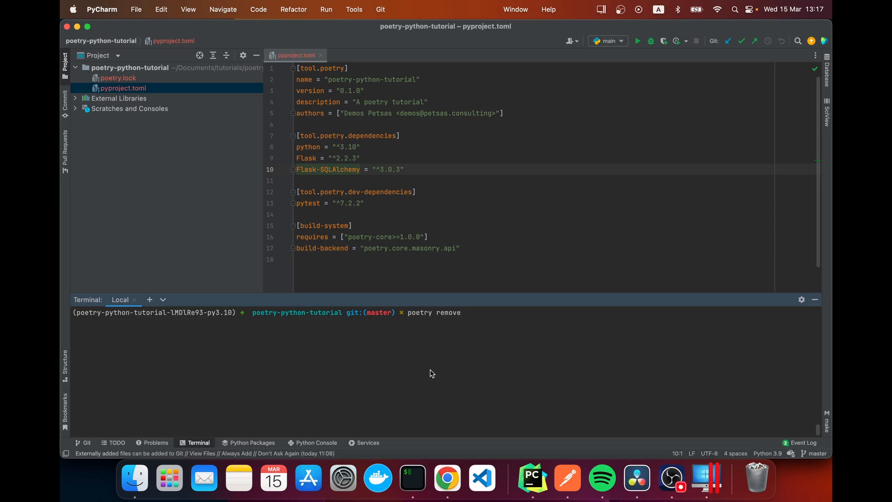
text(fla)
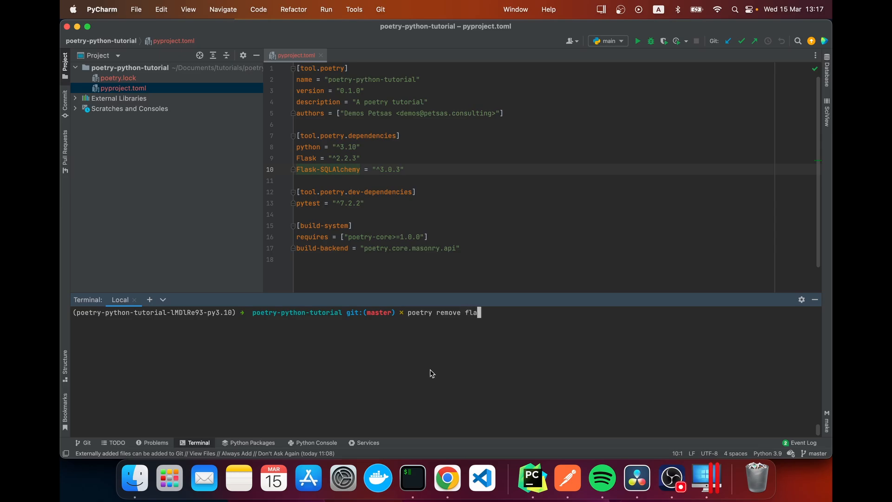
text(sk-)
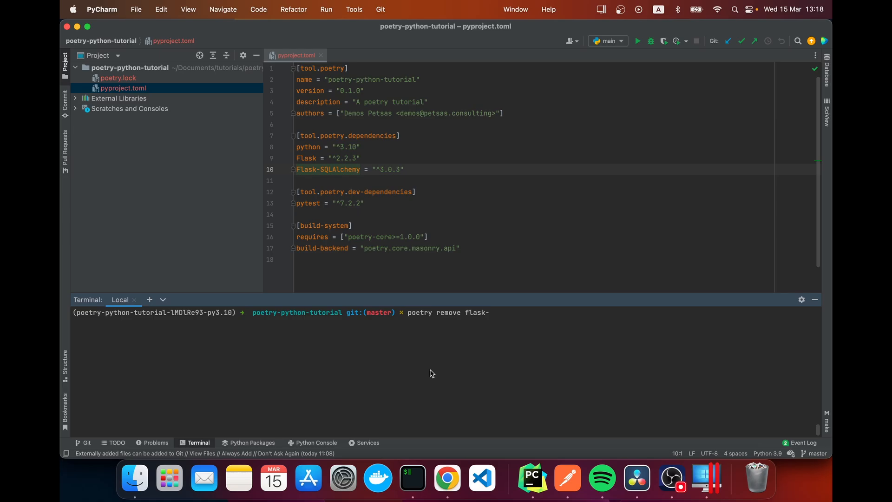
text(sqlalche)
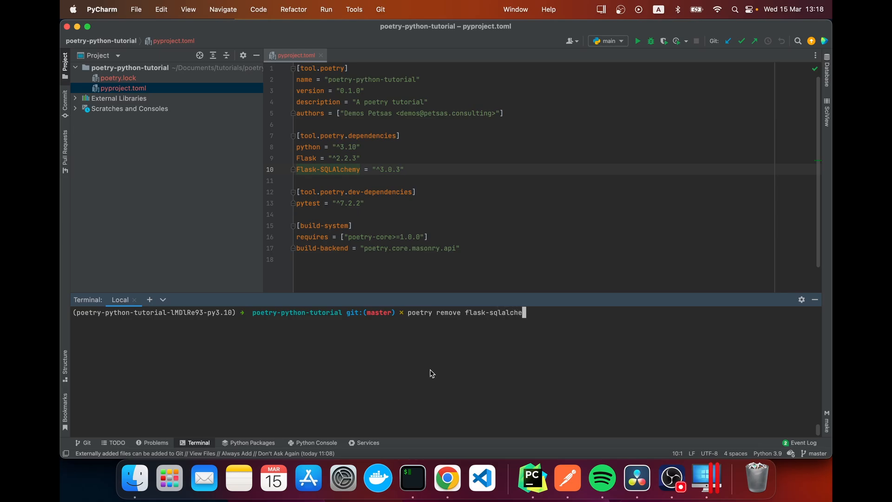
key(Return)
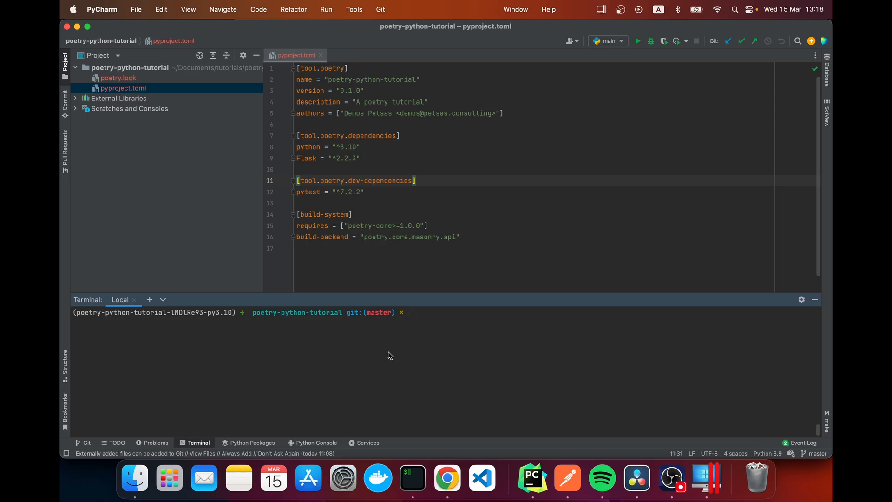
mouse_move(357, 104)
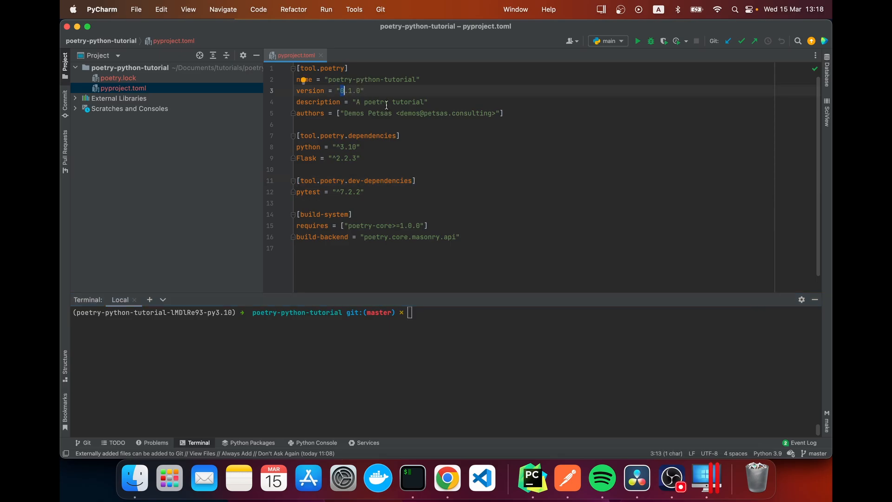
Check the current project version (0.1.0) with poetry version.
text(poetry)
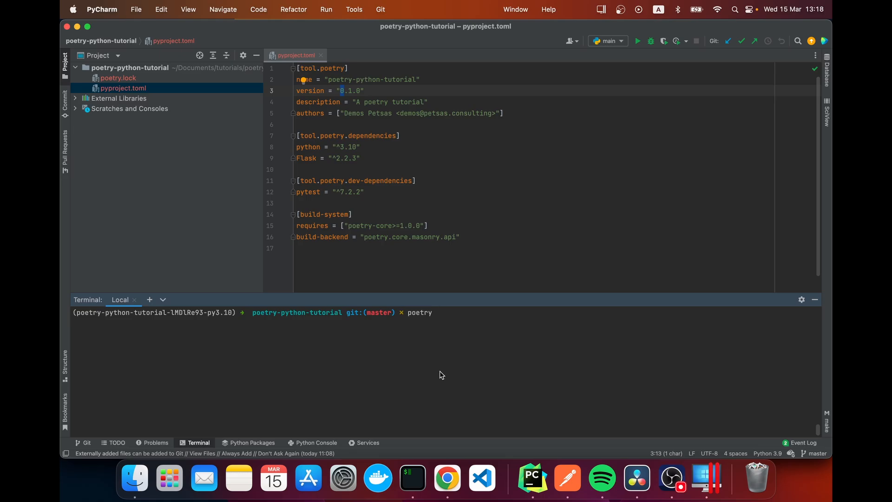
text(version)
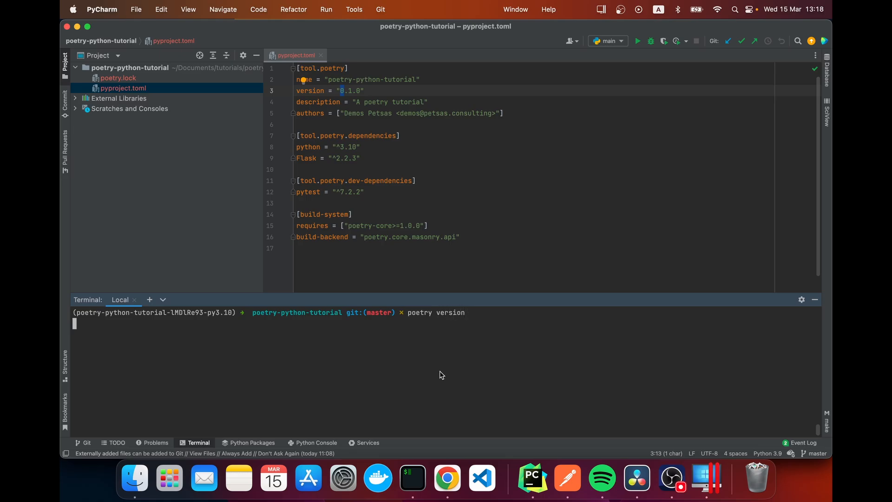
key(Return)
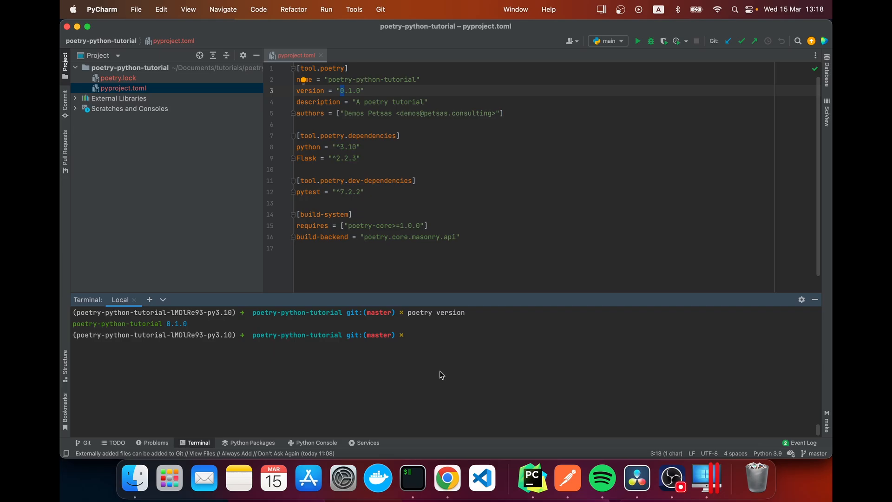
mouse_move(223, 342)
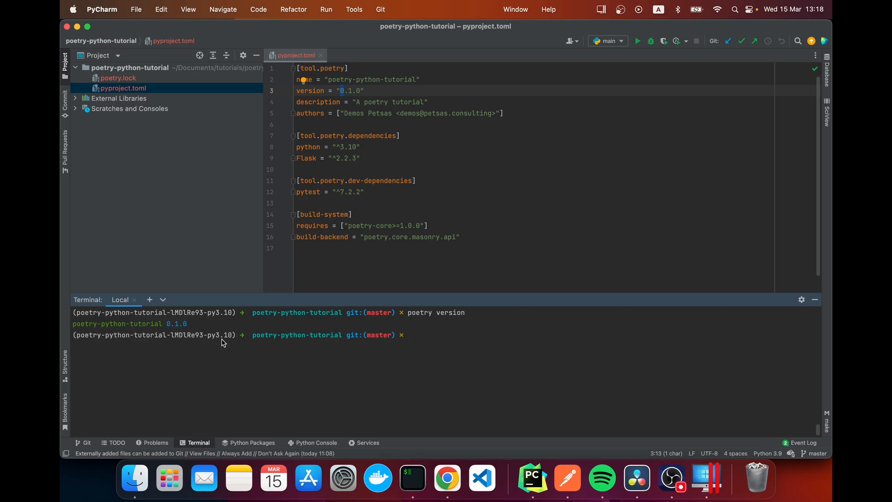
mouse_move(447, 359)
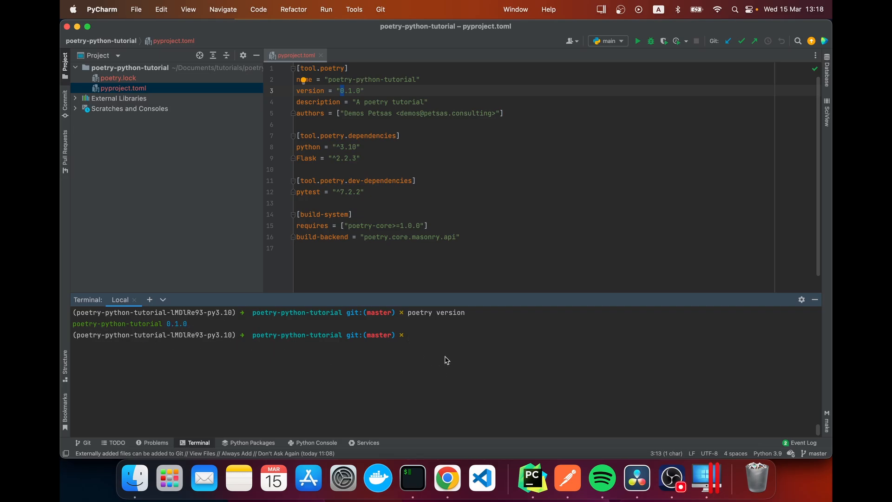
Set the project version to 0.2.0 with poetry version 0.2.0.
text(poetry)
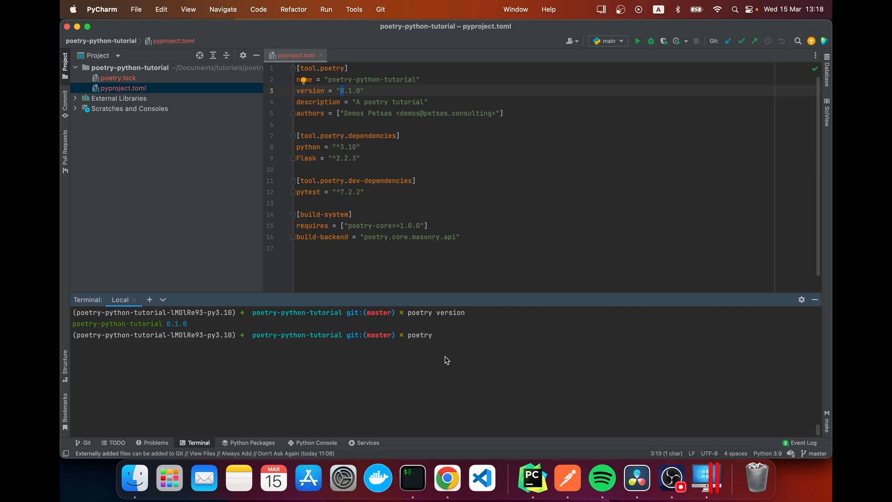
text(versio)
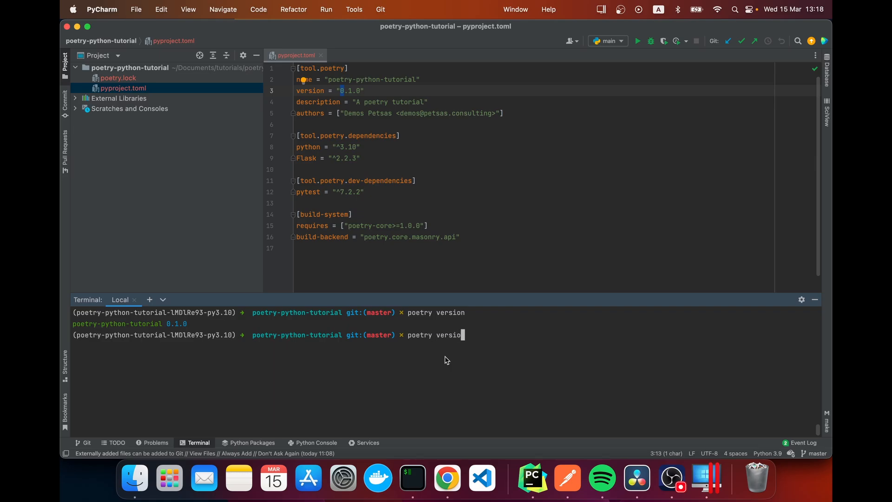
text(n)
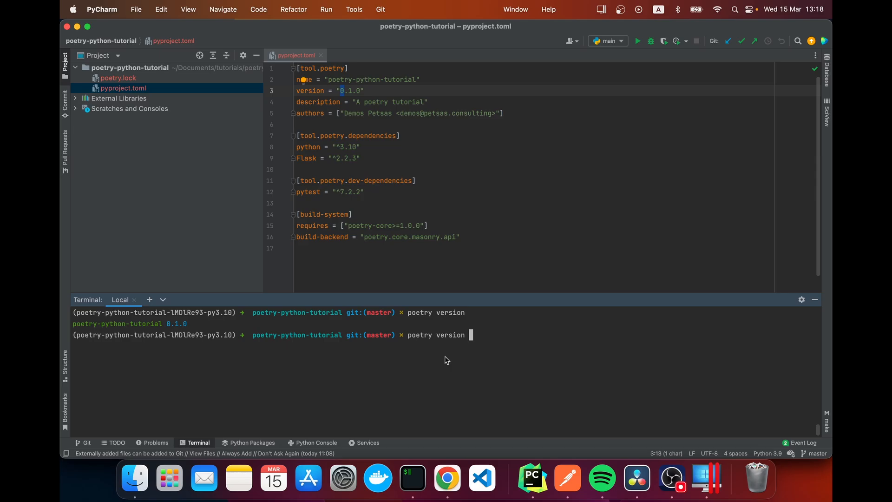
text(0.)
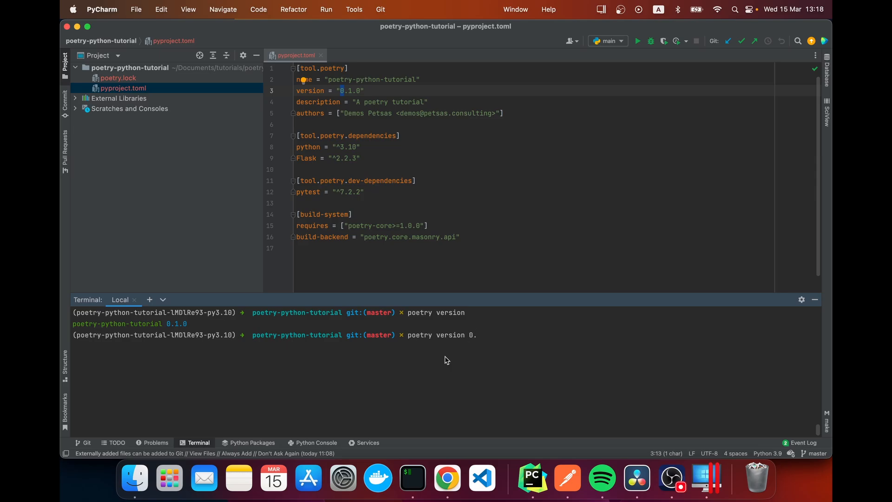
text(2.)
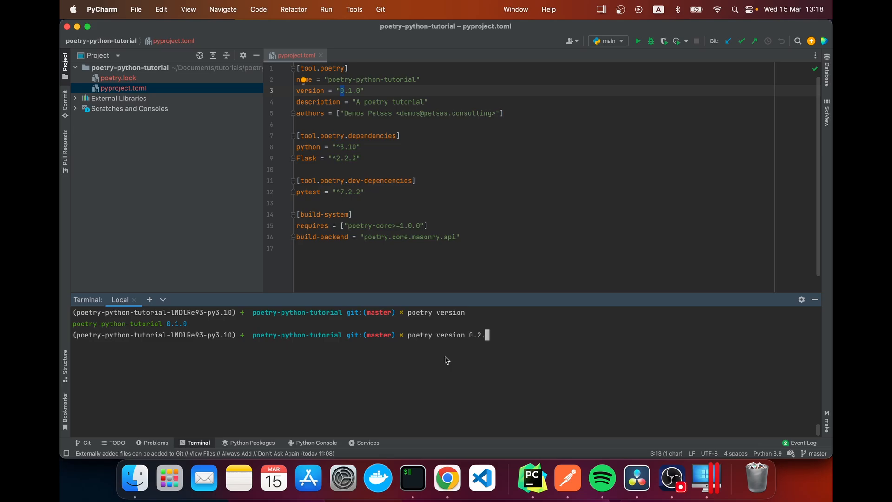
key(Return)
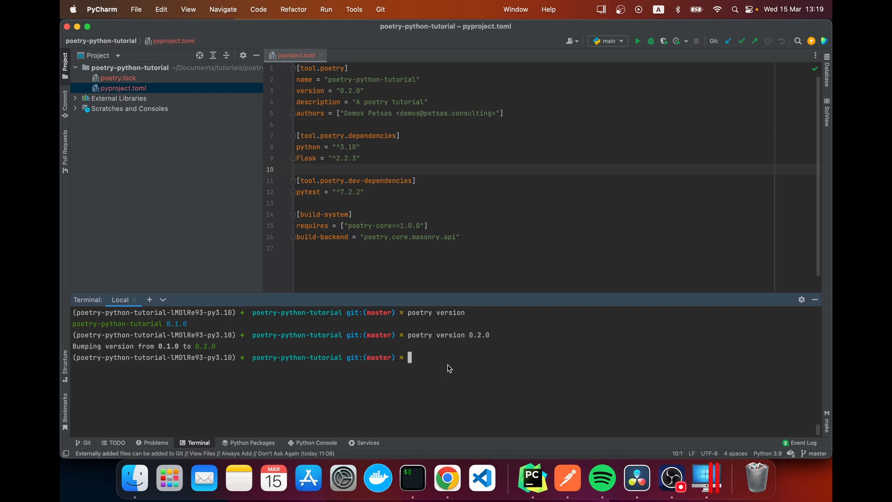
mouse_move(473, 367)
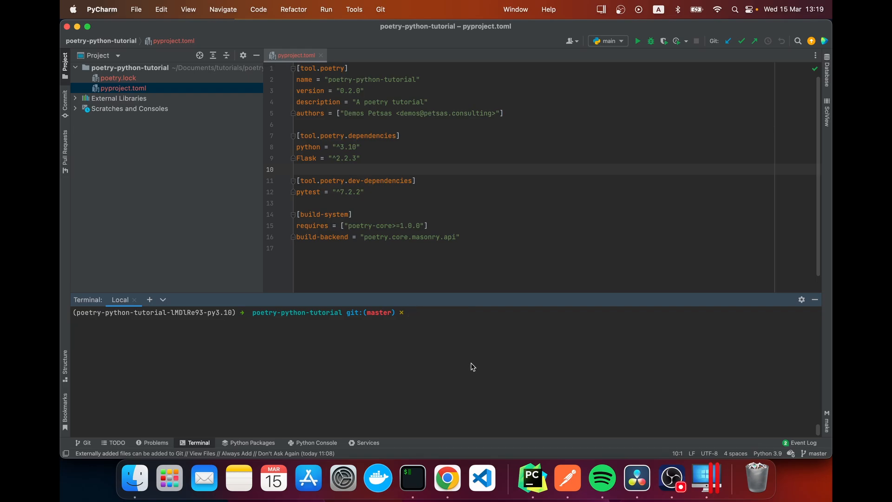
text(ls -al)
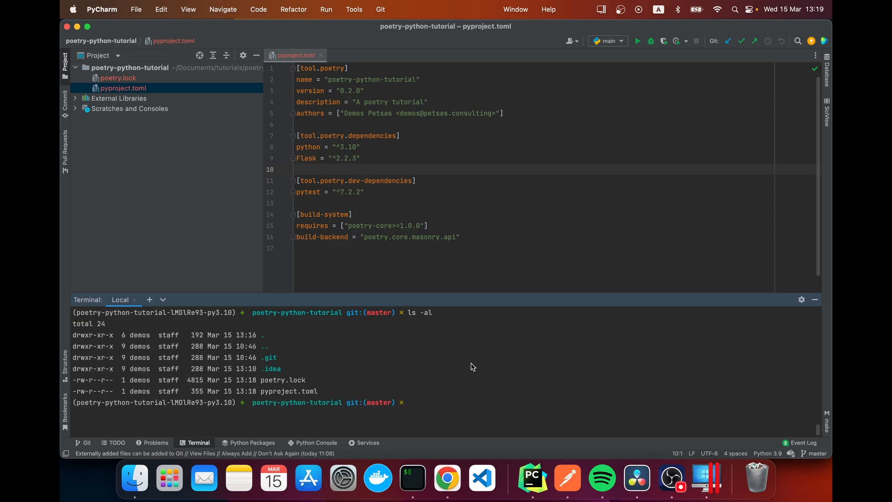
mouse_move(261, 394)
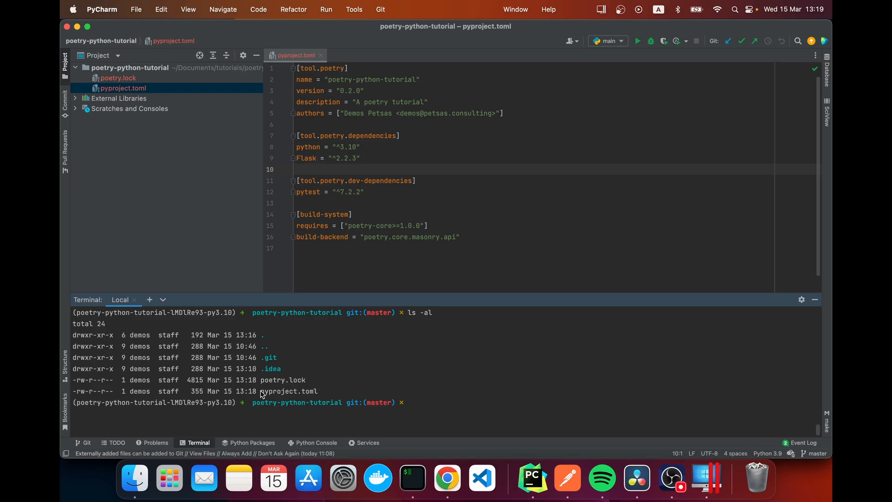
double_click(282, 380)
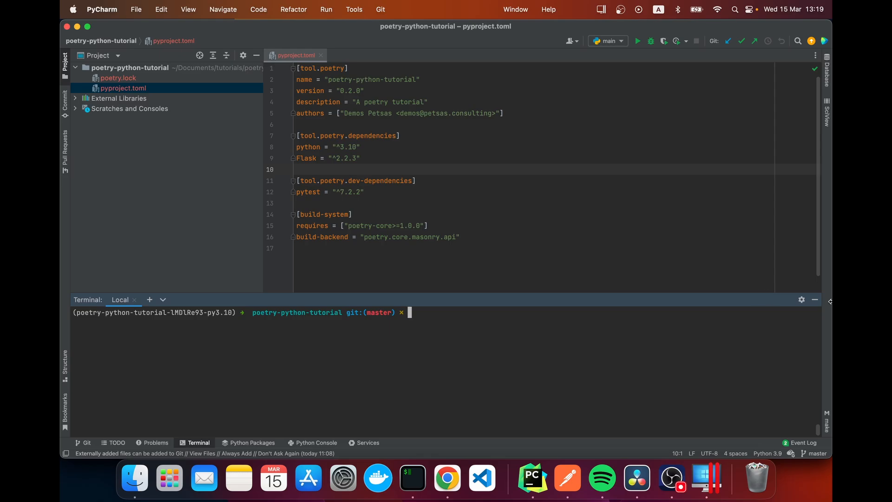
mouse_move(796, 290)
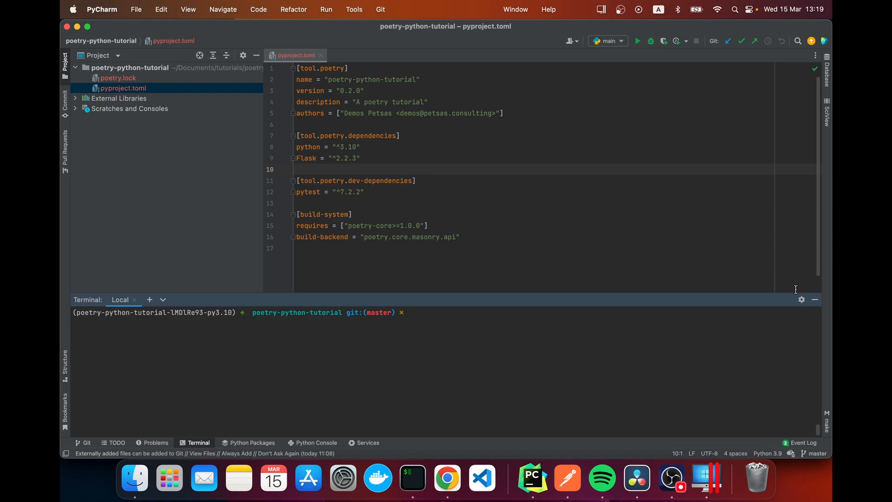
click(407, 312)
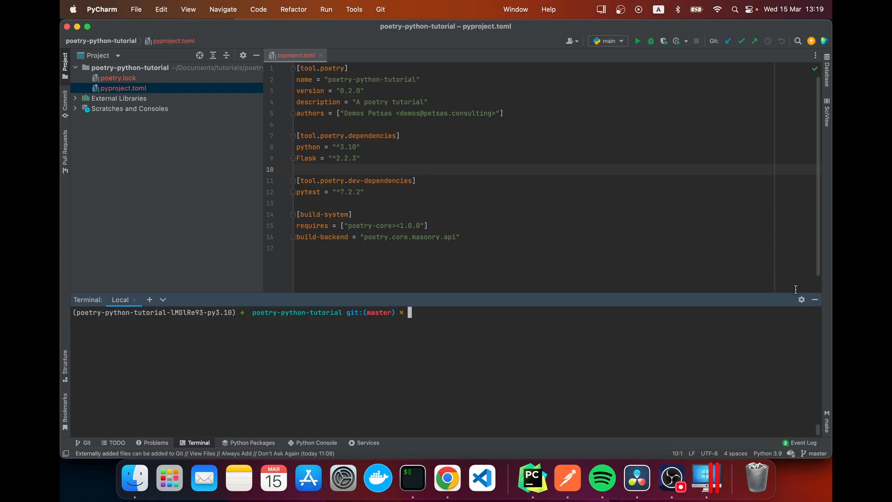